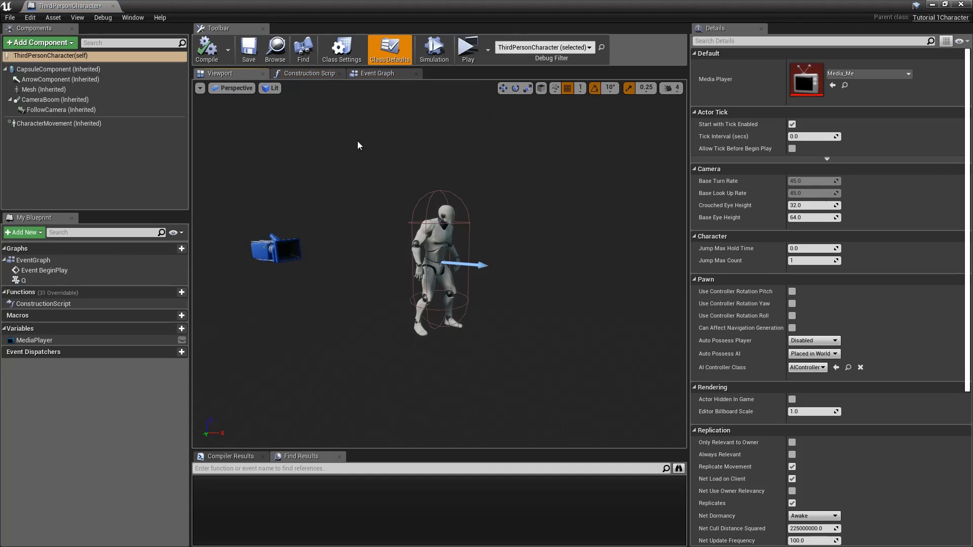
mouse_move(408, 236)
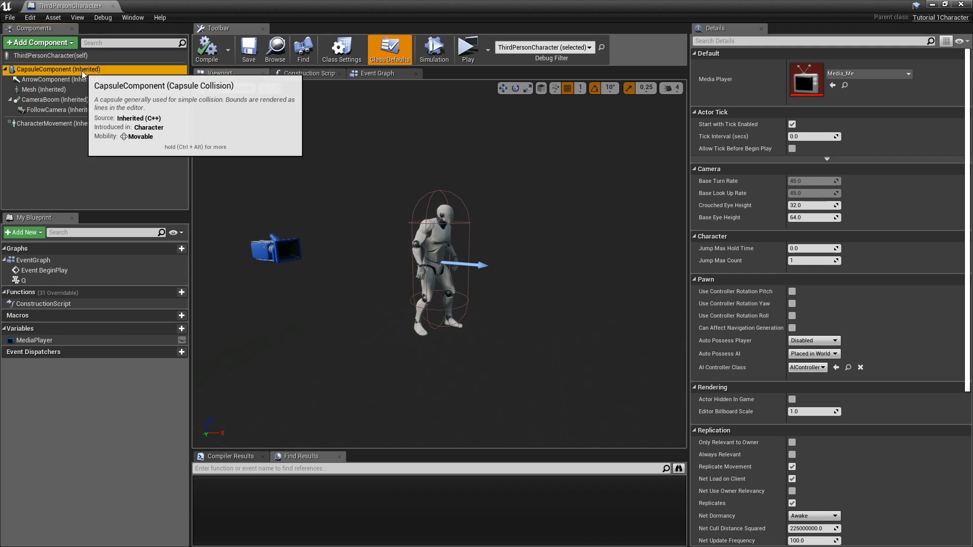
Step: Inspect the character's capsule, arrow, mesh, camera and movement components, then launch Unreal Engine 4.21.2
click(60, 69)
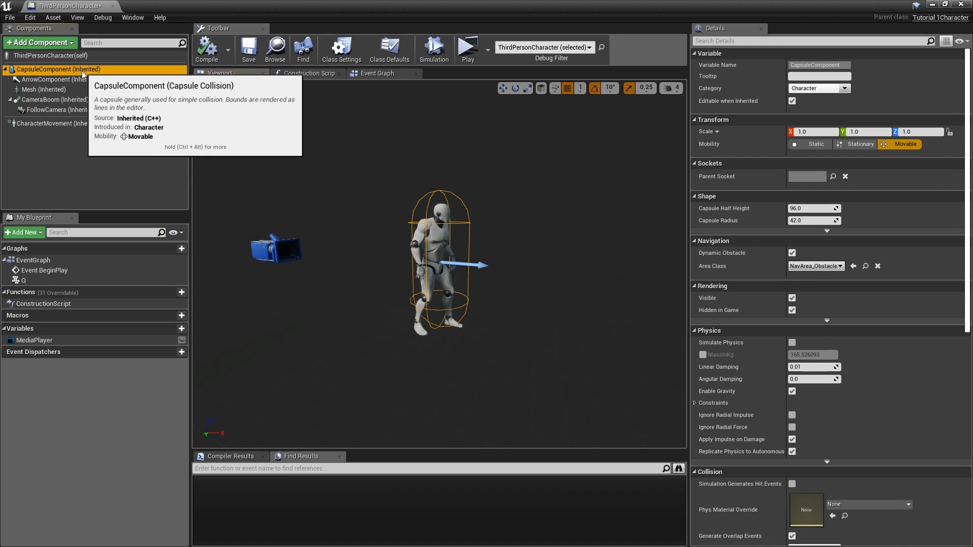
mouse_move(85, 76)
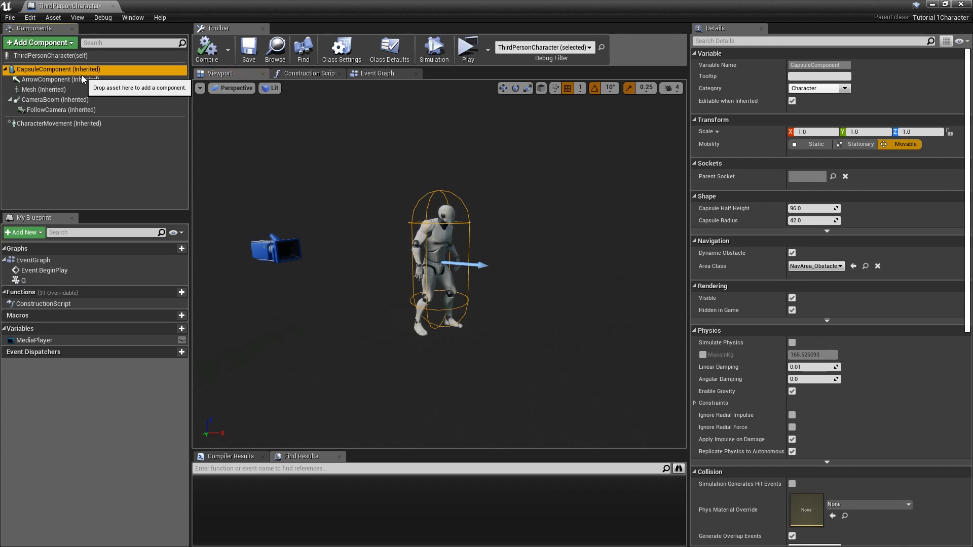
click(56, 79)
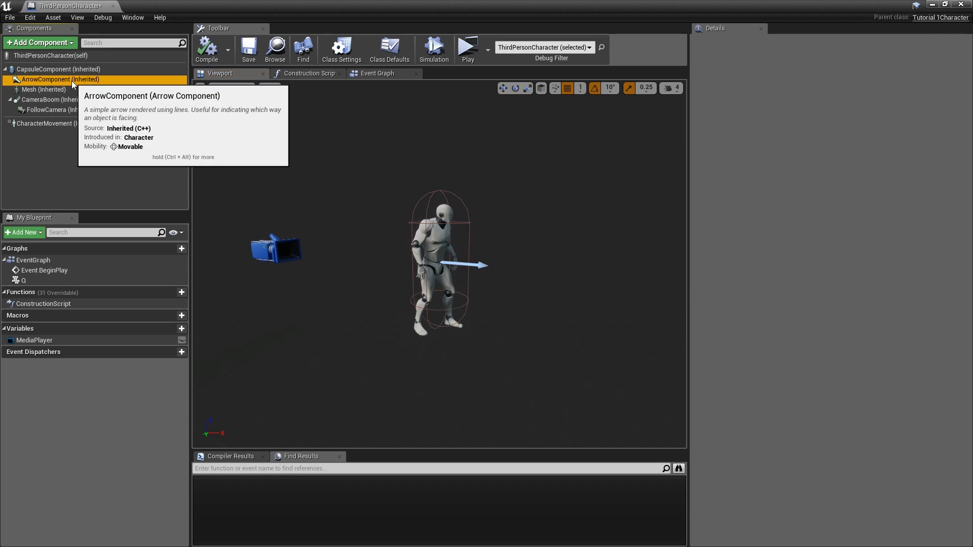
click(34, 89)
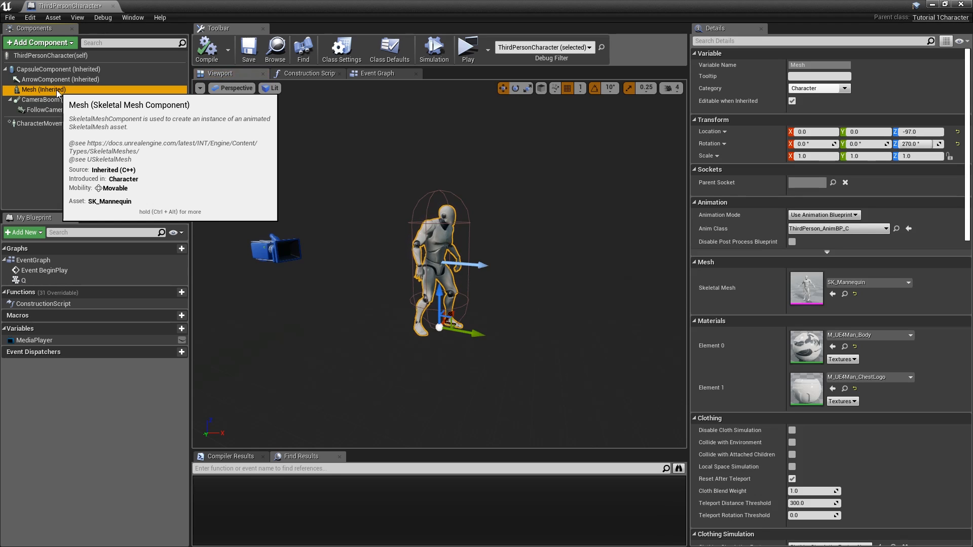
click(38, 100)
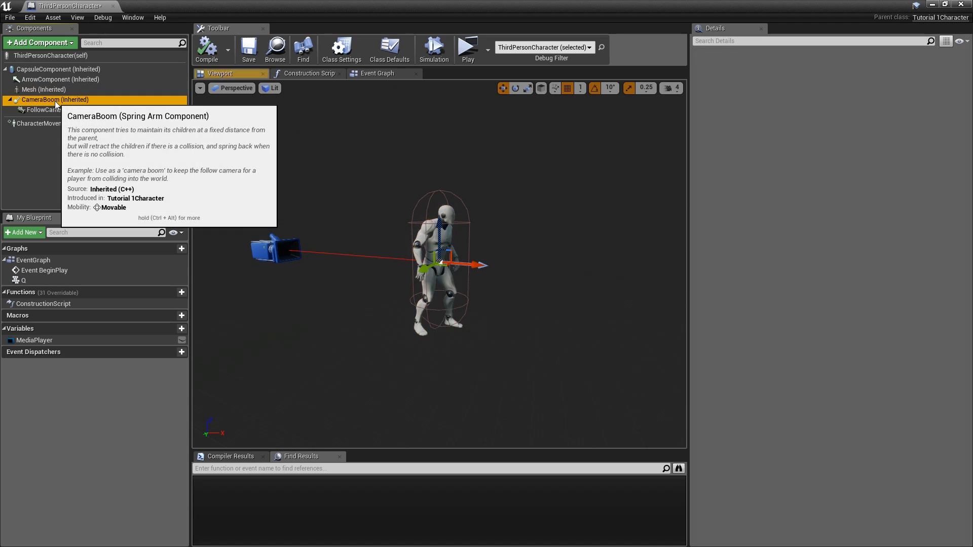
click(36, 99)
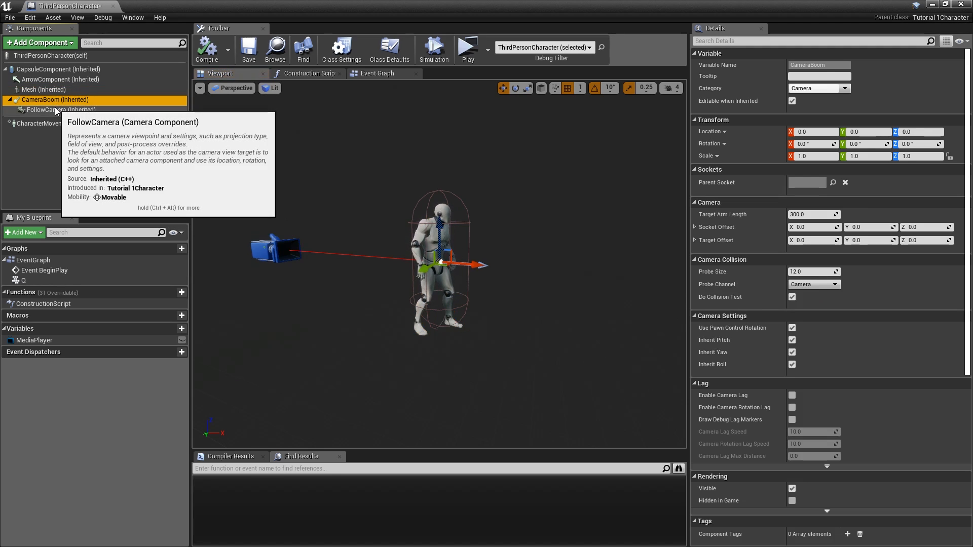
click(51, 110)
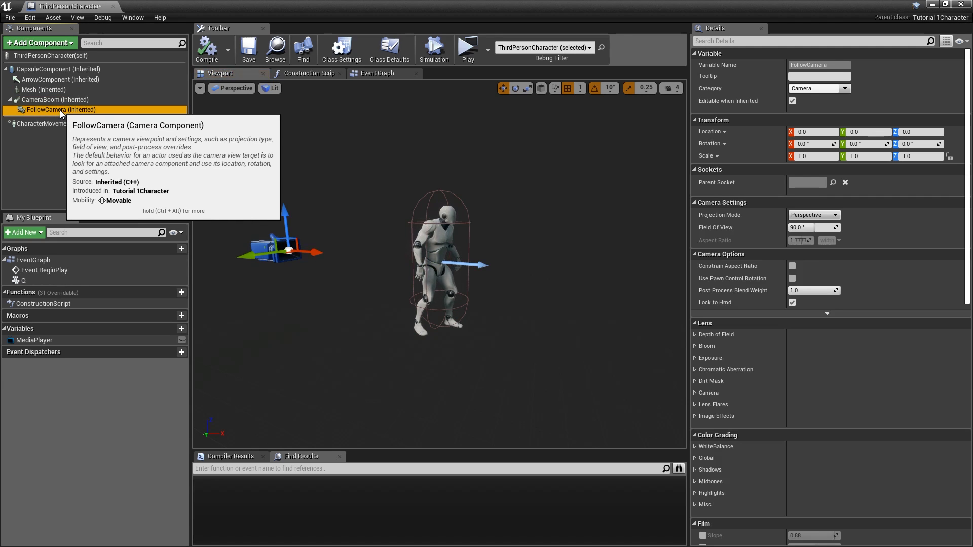
click(48, 123)
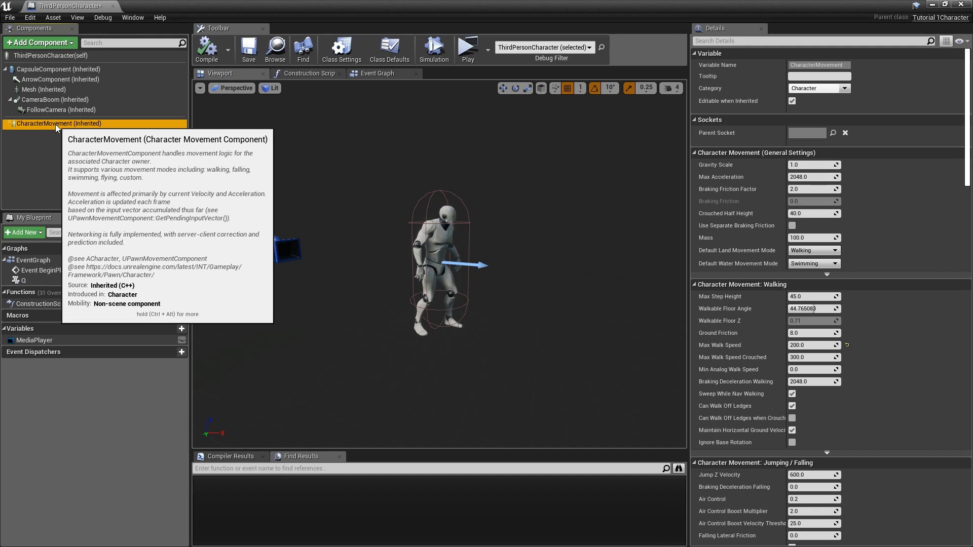
mouse_move(403, 214)
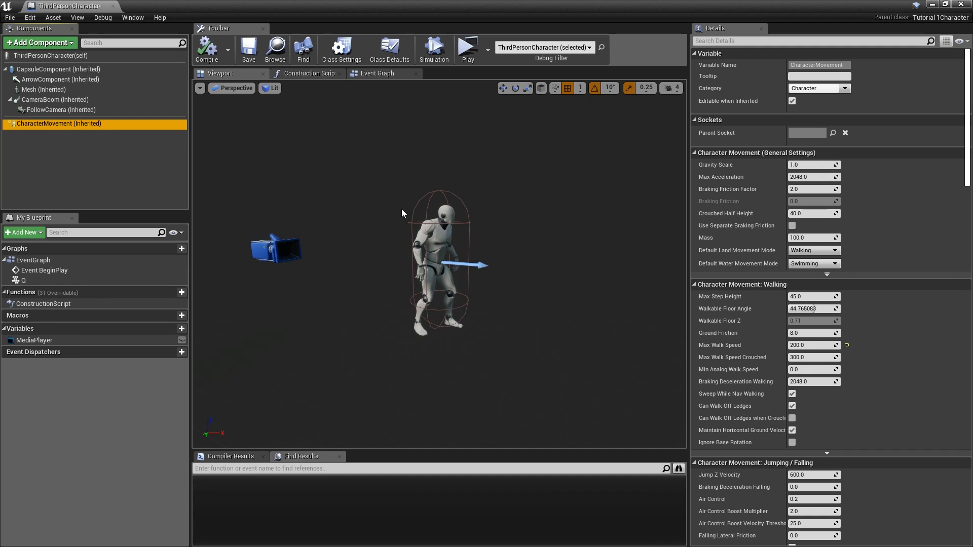
mouse_move(475, 207)
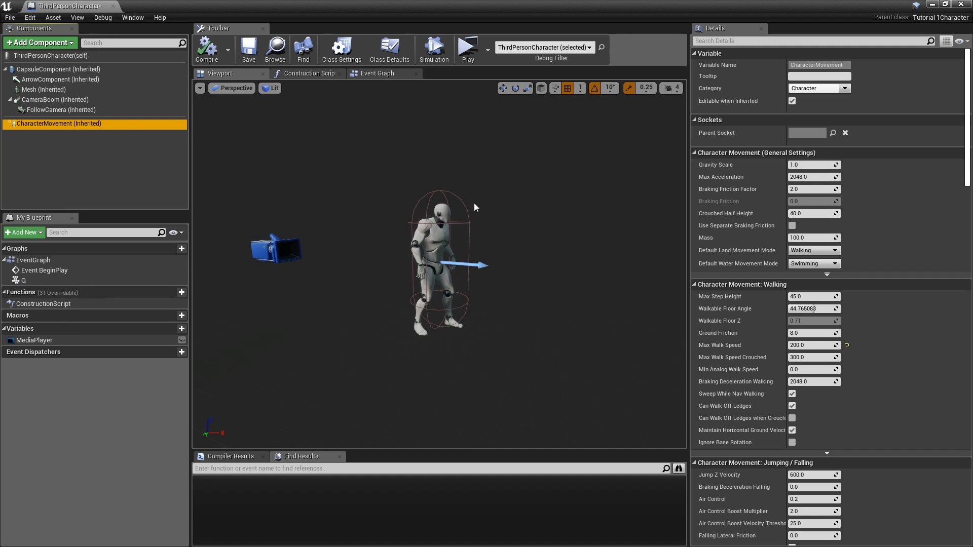
mouse_move(490, 263)
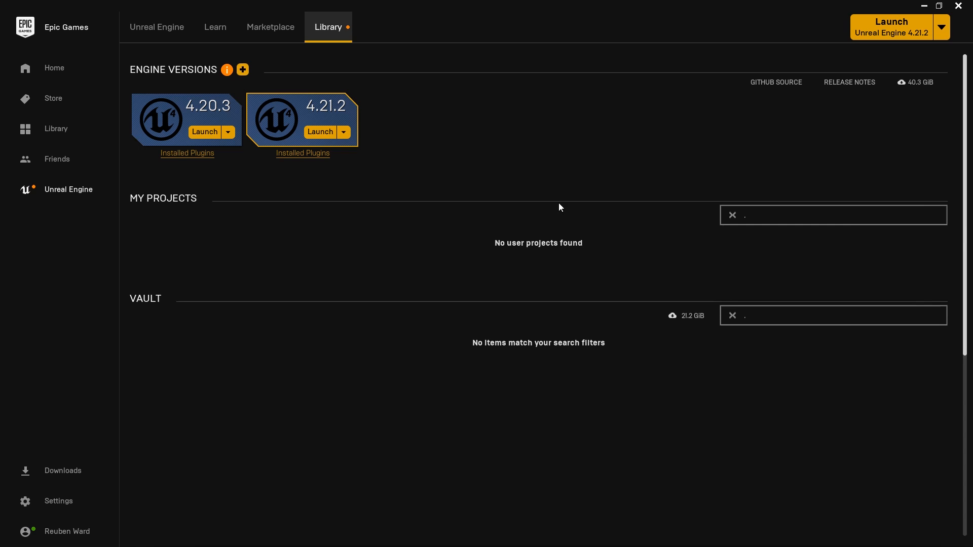
mouse_move(313, 121)
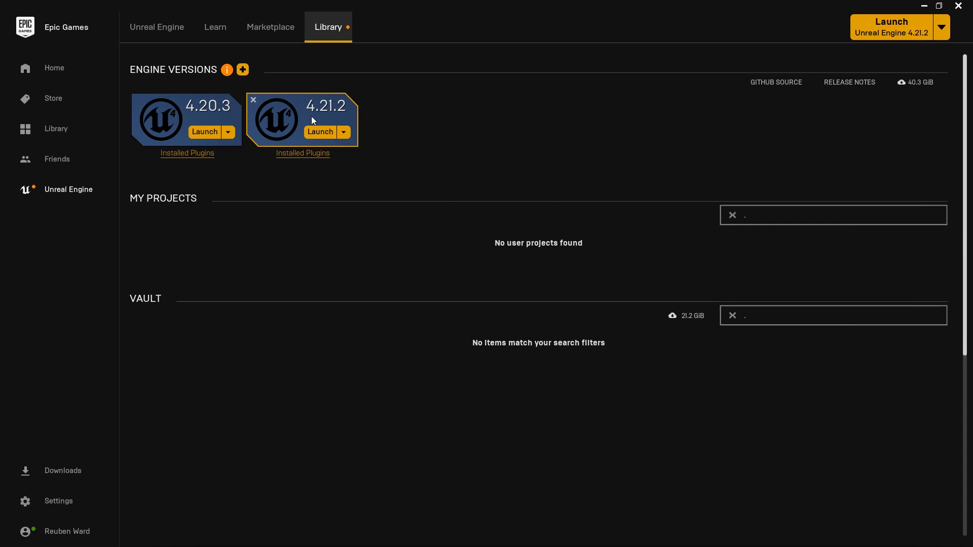
mouse_move(325, 116)
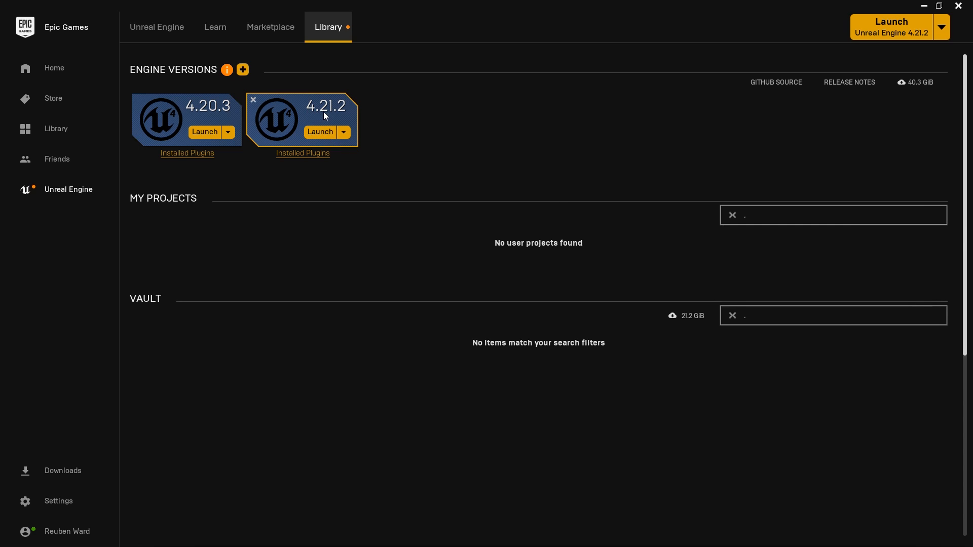
mouse_move(302, 105)
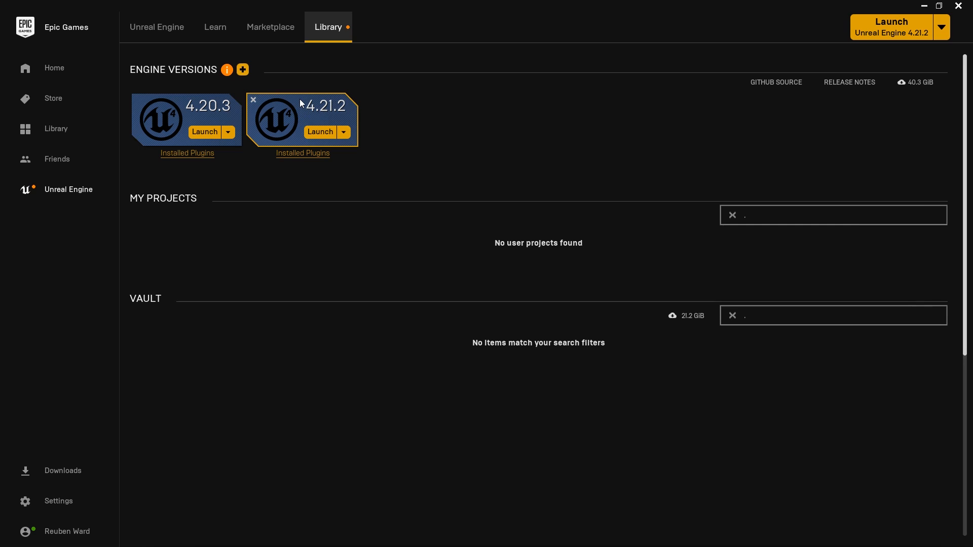
mouse_move(355, 120)
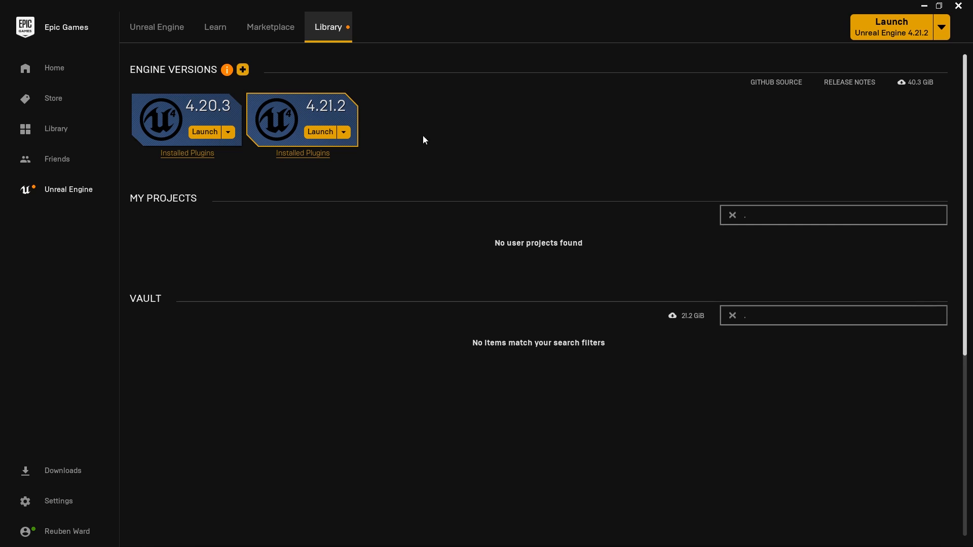
mouse_move(284, 120)
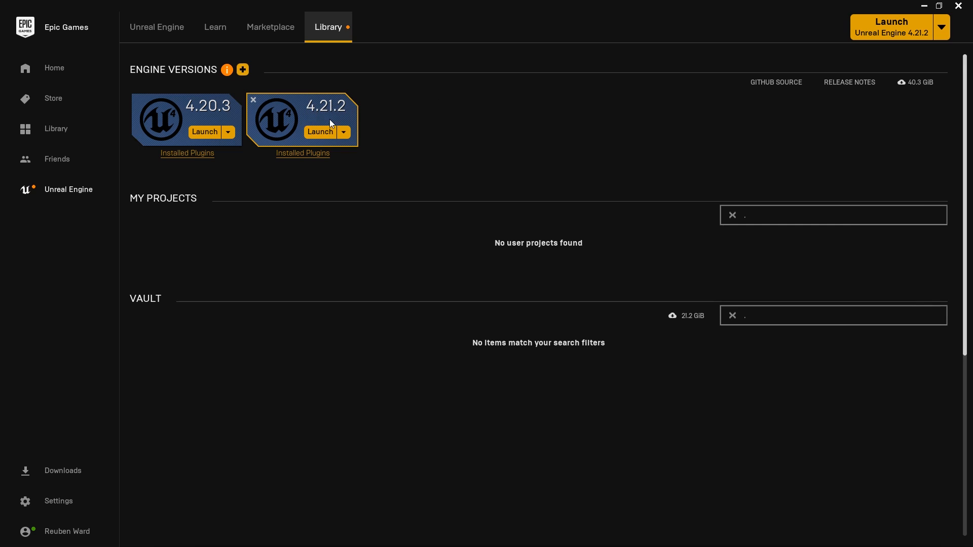
mouse_move(346, 99)
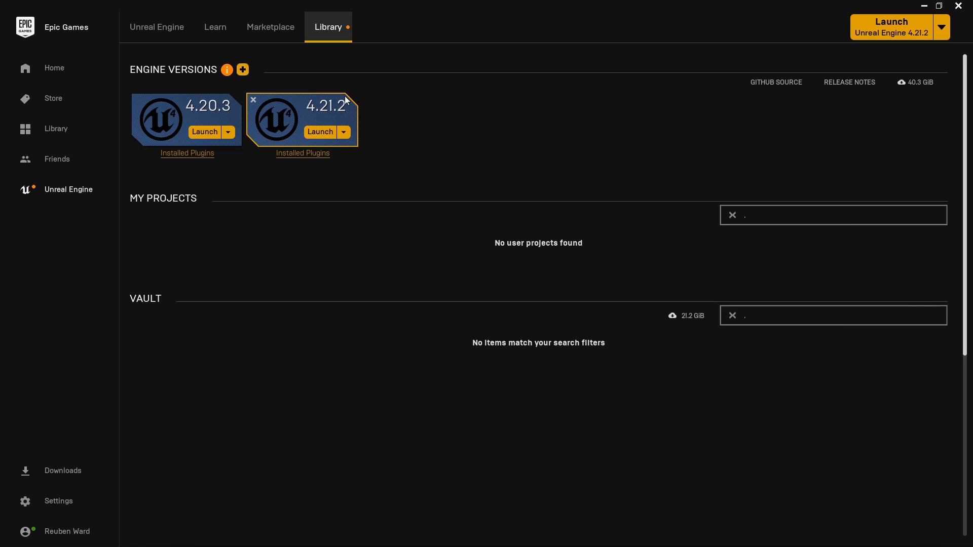
mouse_move(341, 114)
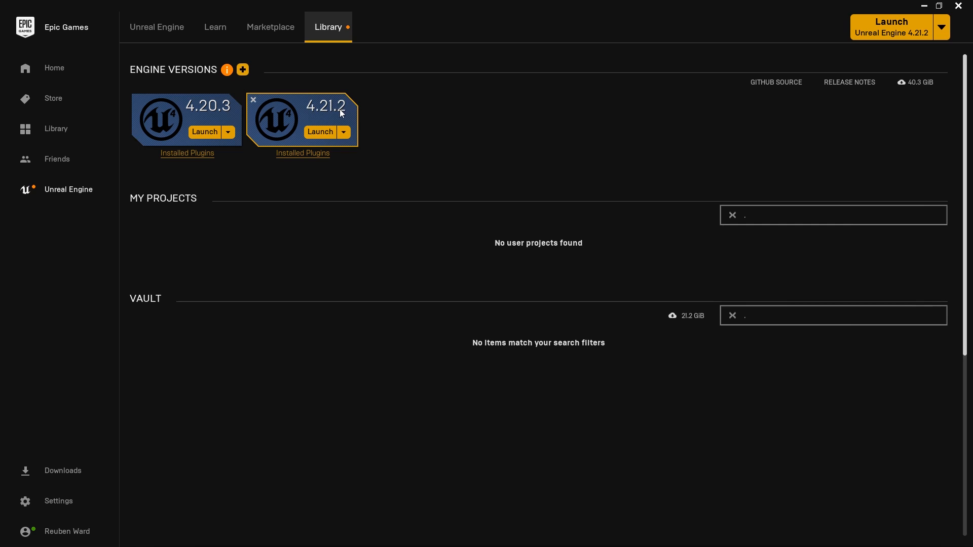
click(320, 131)
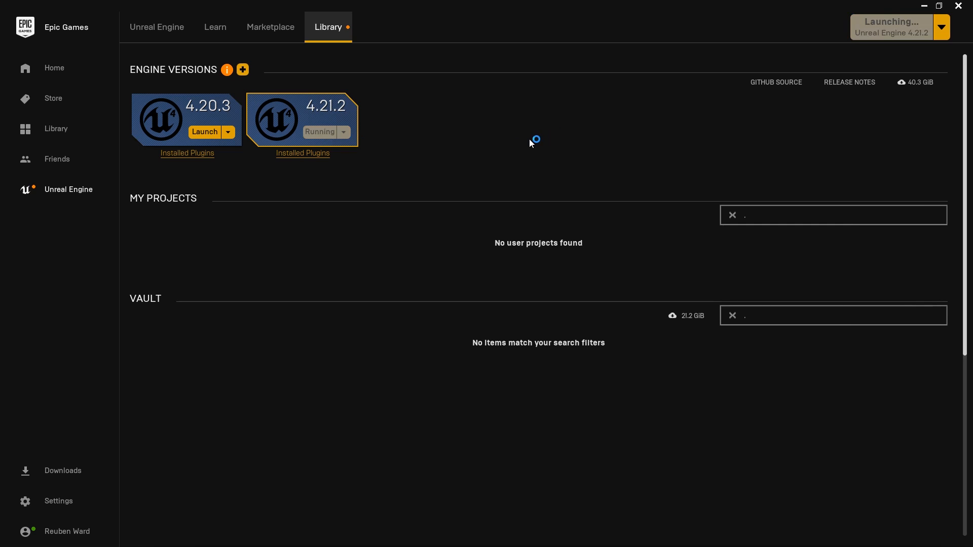
mouse_move(526, 138)
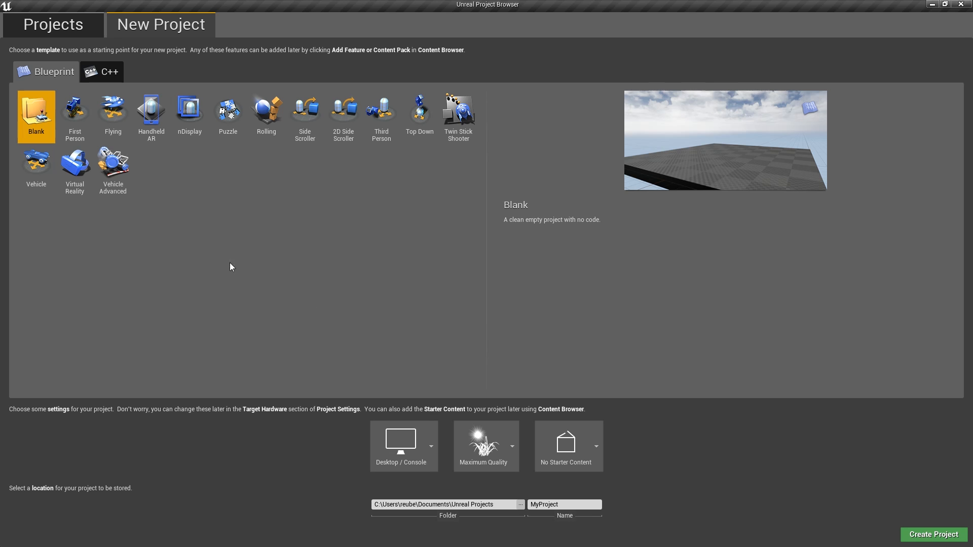
mouse_move(163, 27)
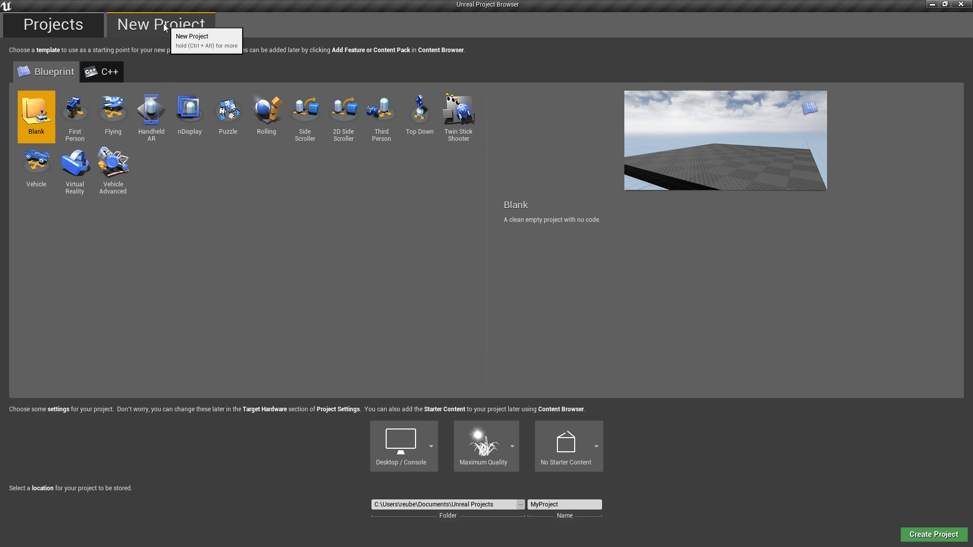
Step: Create a C++ project from the Third Person template named 'Ultimate'
click(108, 71)
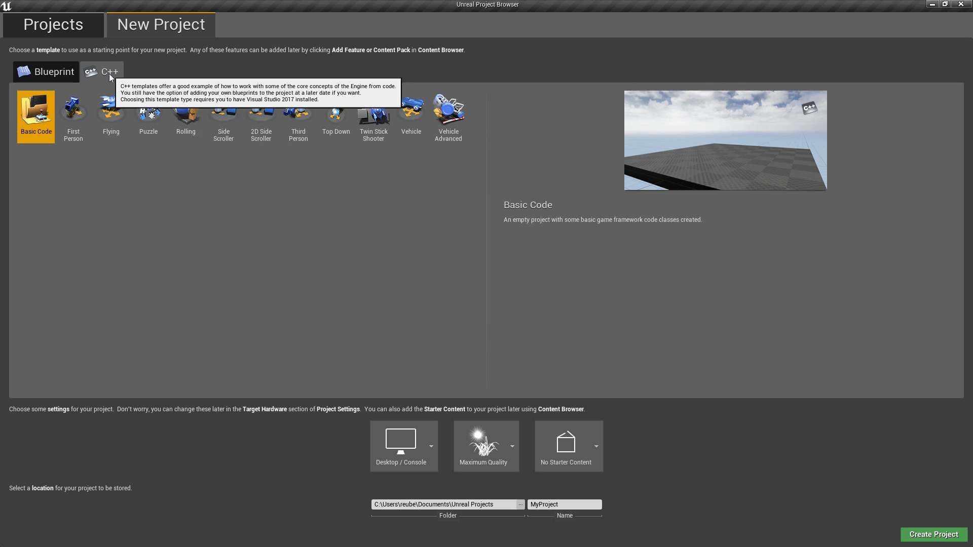
mouse_move(223, 172)
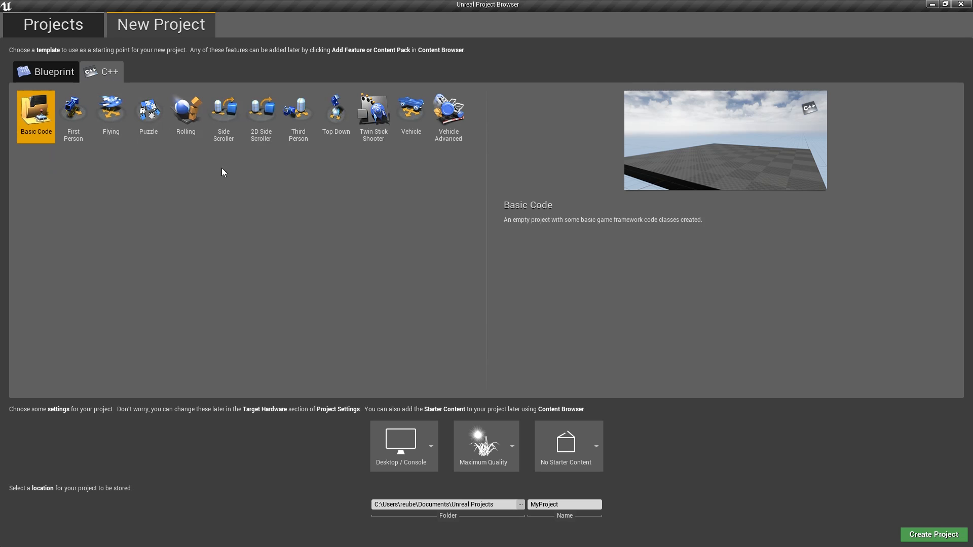
click(298, 109)
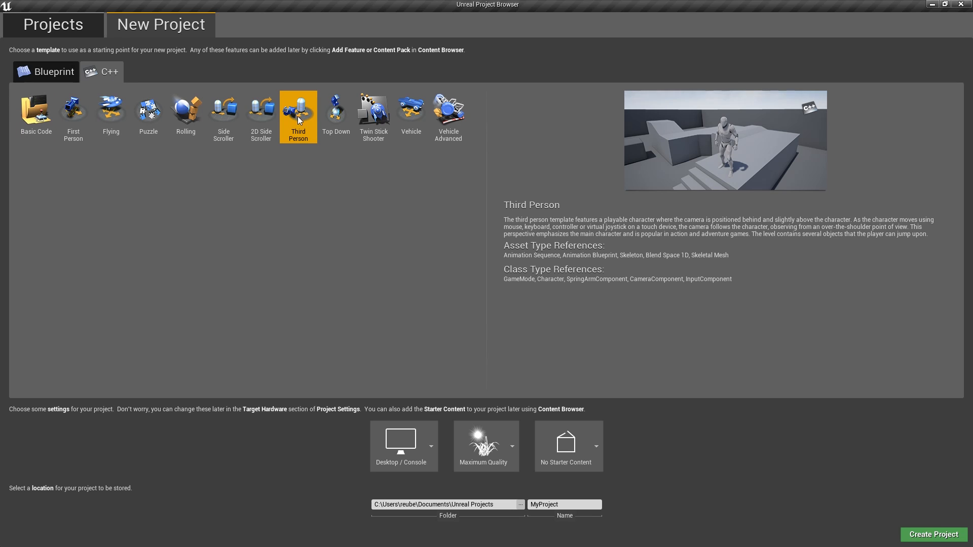
mouse_move(306, 118)
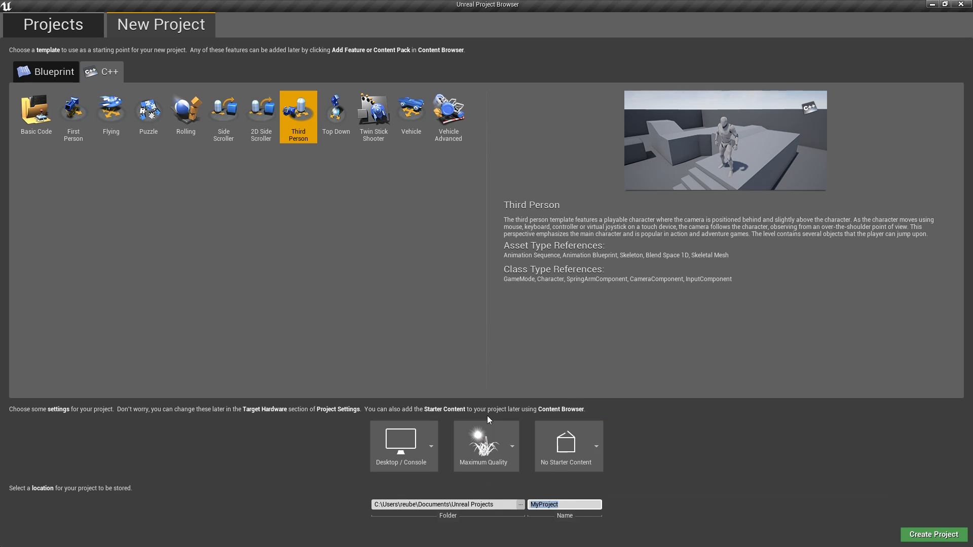
click(564, 504)
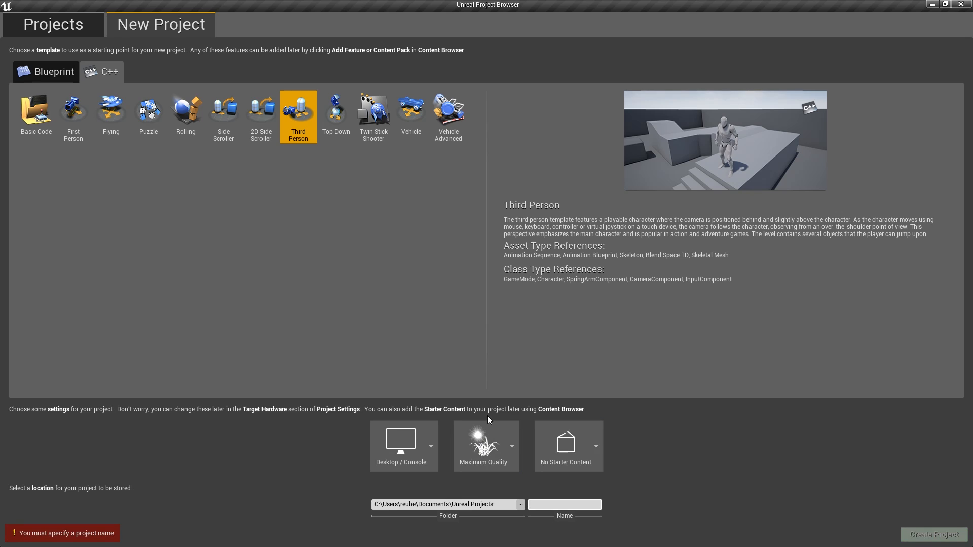
text(Ut)
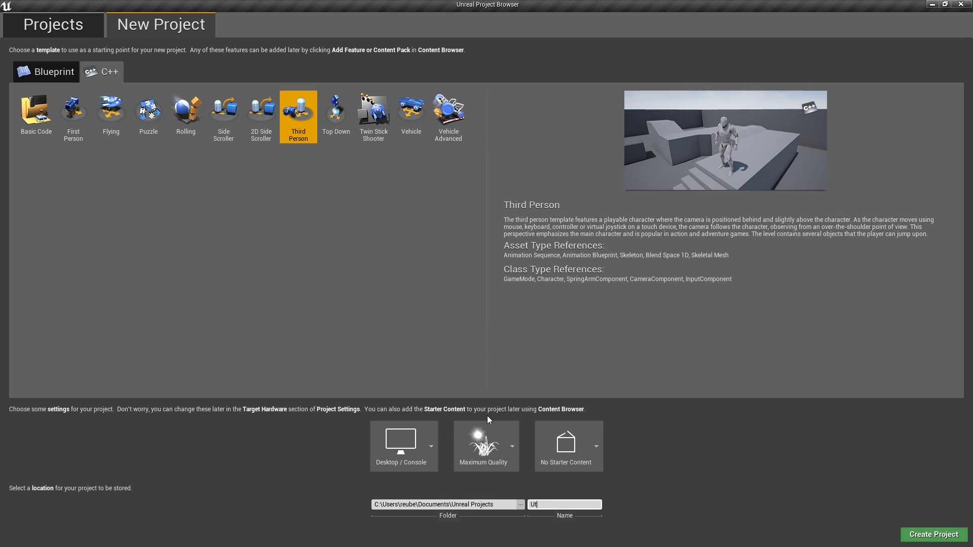
text(ltimate)
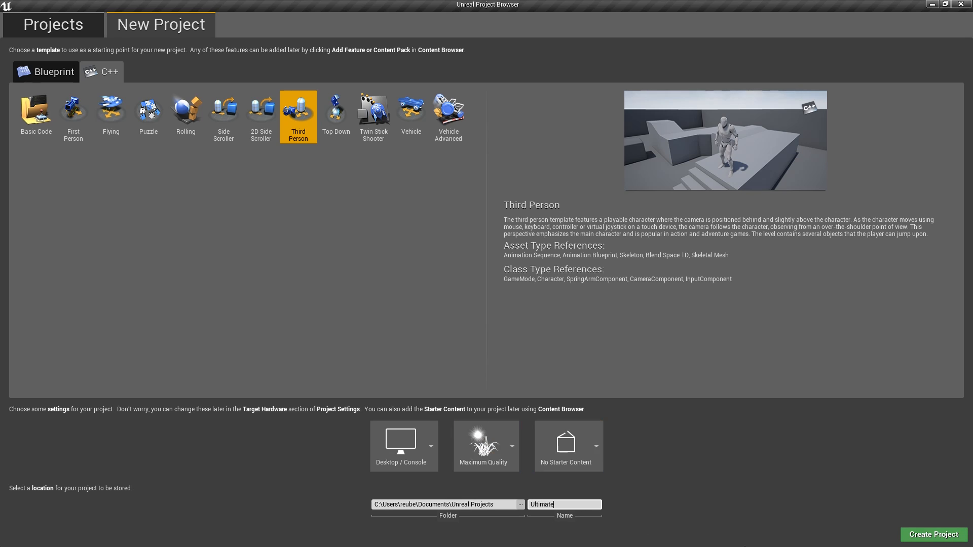
mouse_move(938, 537)
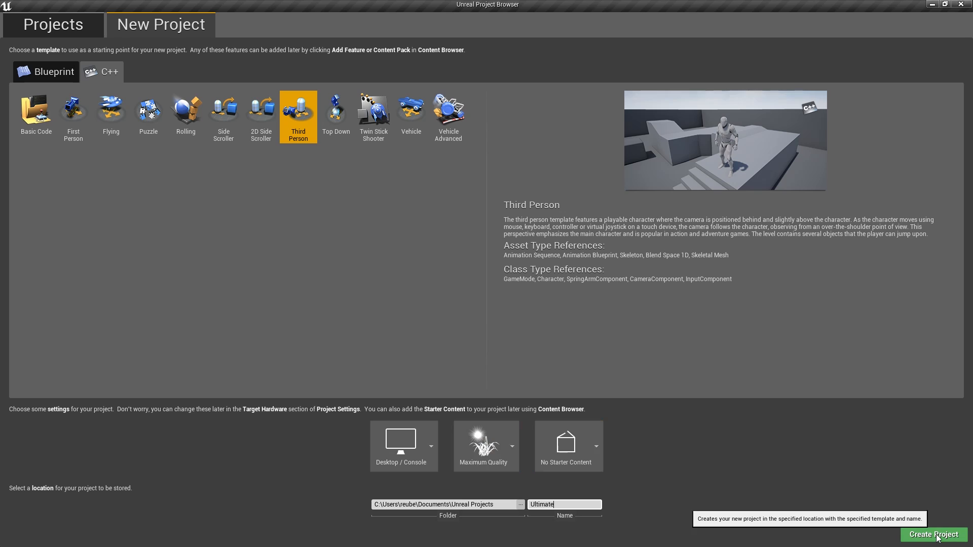
click(930, 535)
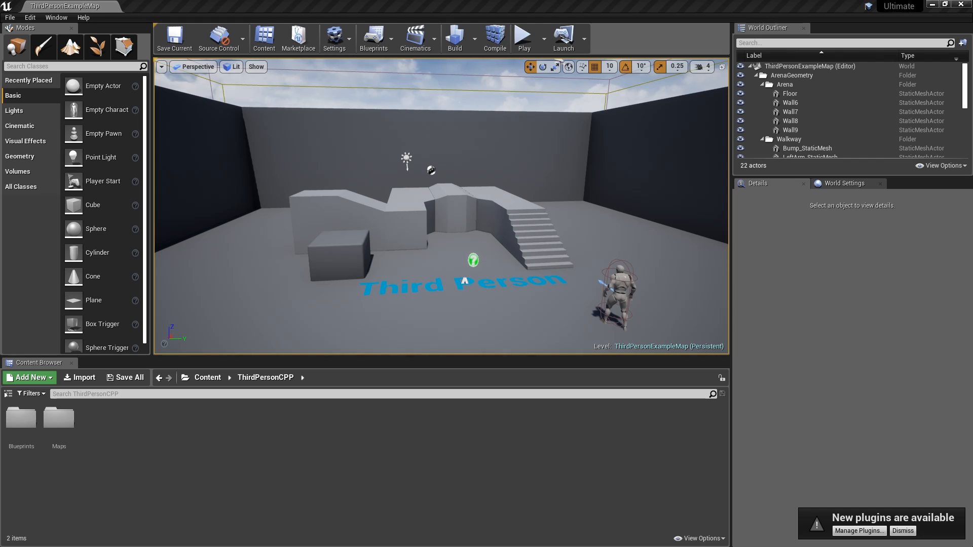
mouse_move(626, 185)
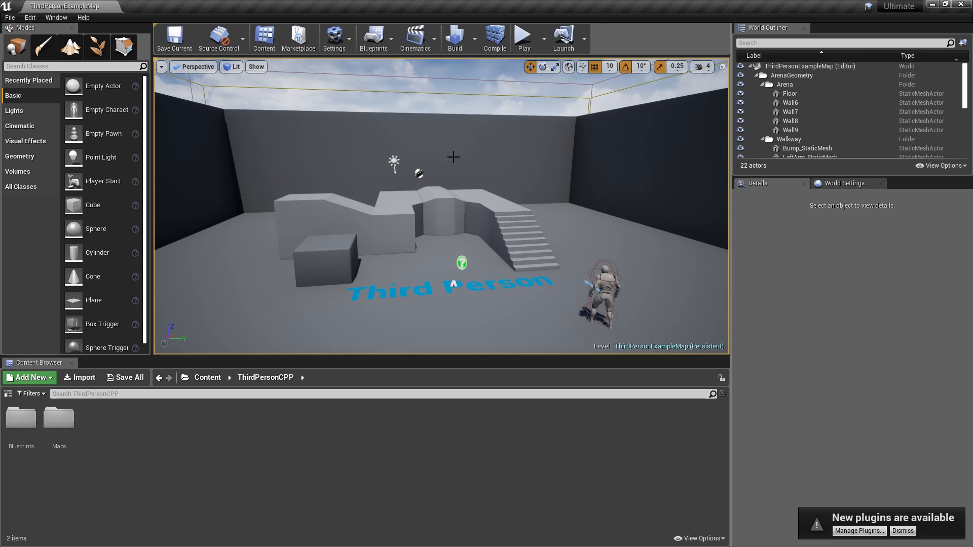
mouse_move(385, 152)
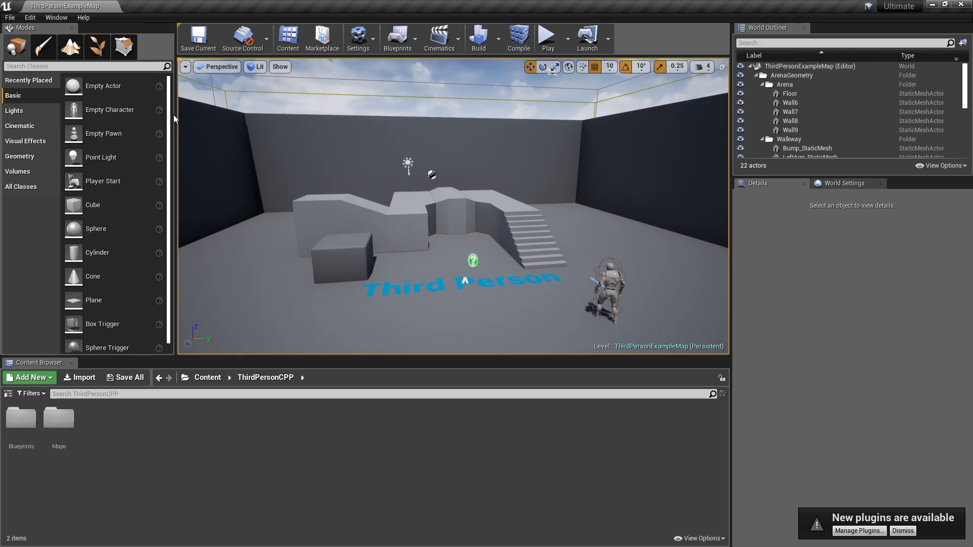
mouse_move(59, 197)
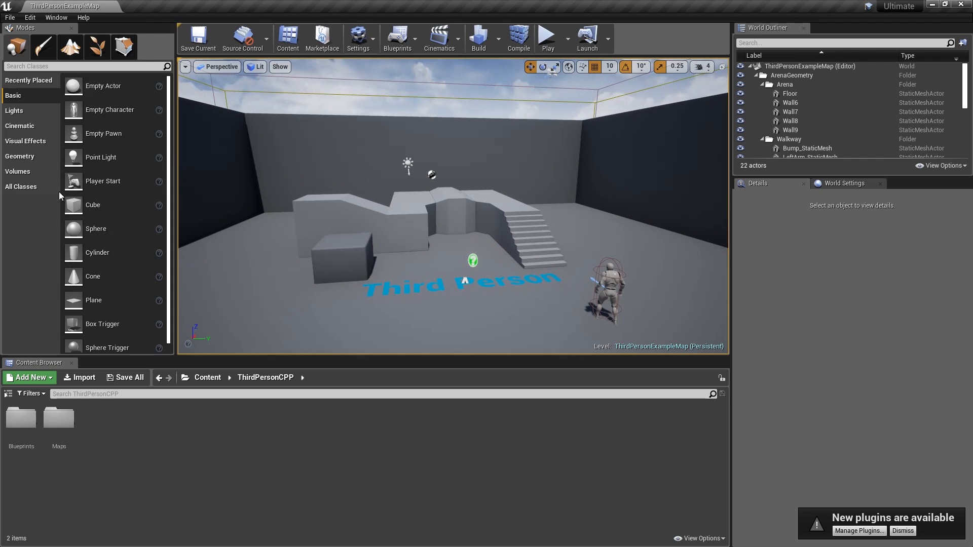
mouse_move(139, 196)
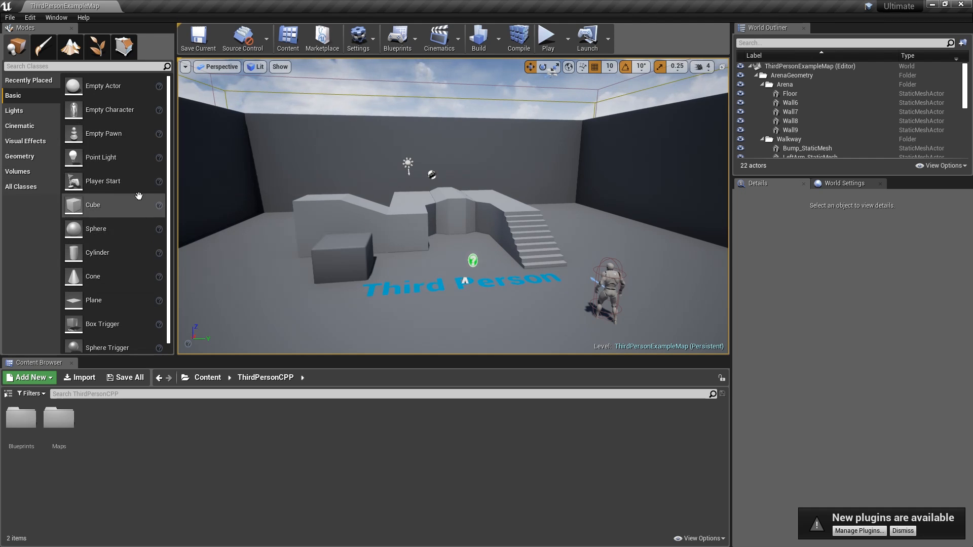
mouse_move(100, 199)
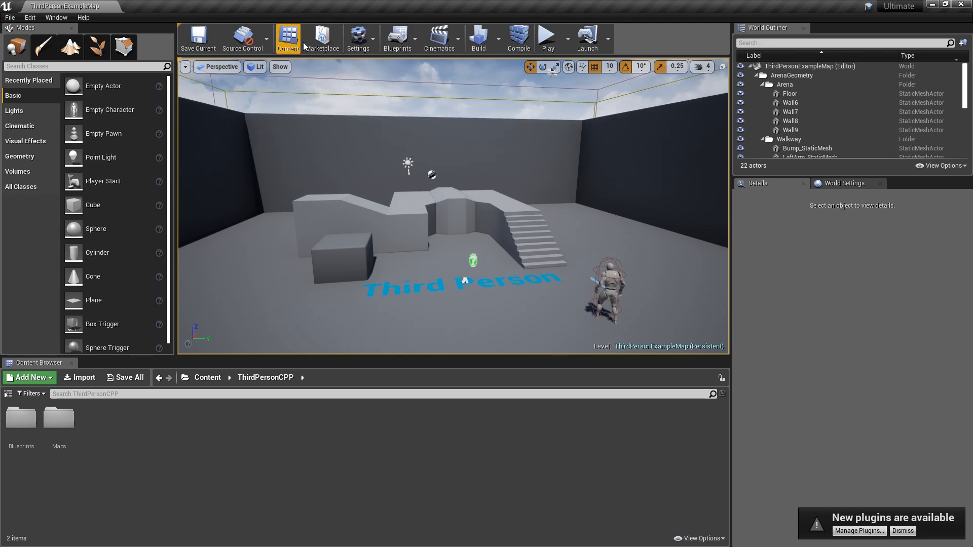
mouse_move(548, 38)
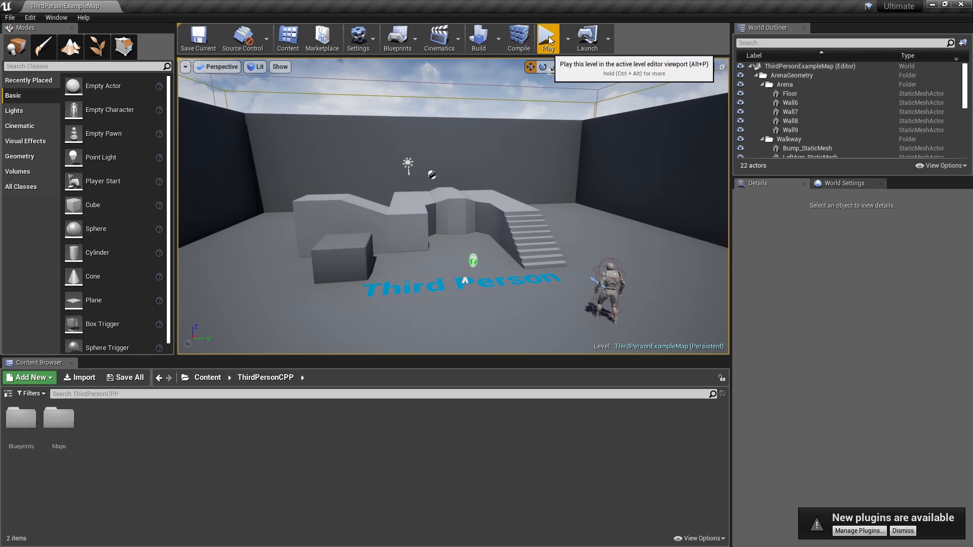
mouse_move(770, 28)
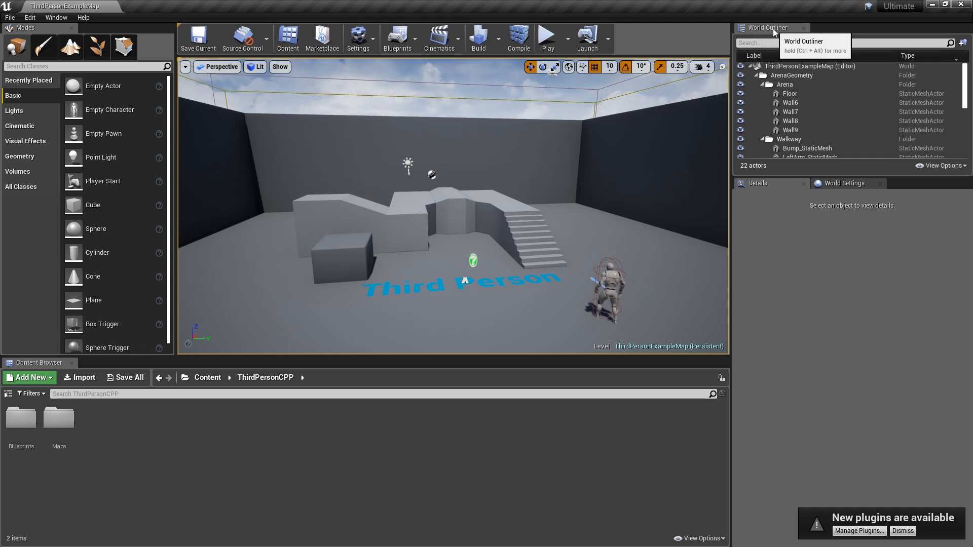
Step: Expand ThirdPersonCharacter's component hierarchy and show the inherited Mesh component's details
scroll(down, 3)
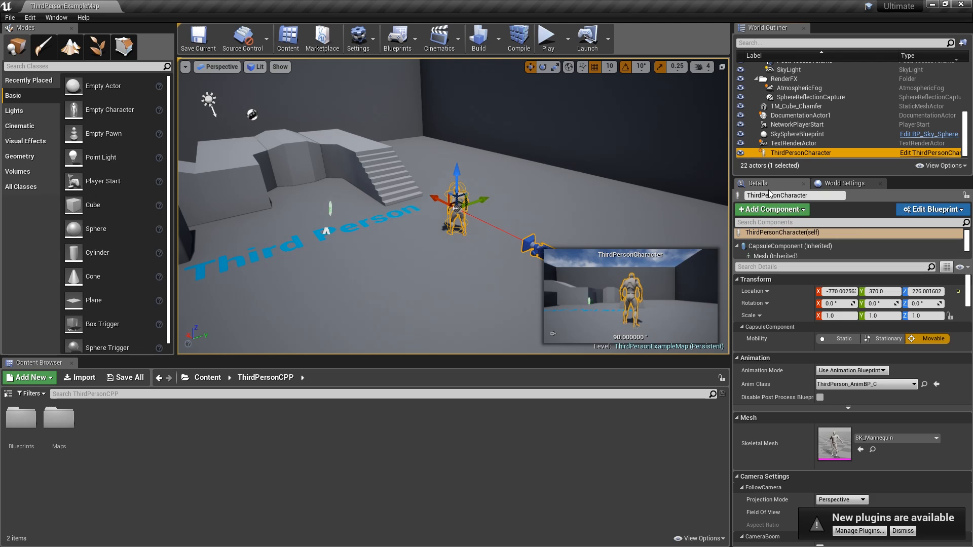
mouse_move(779, 217)
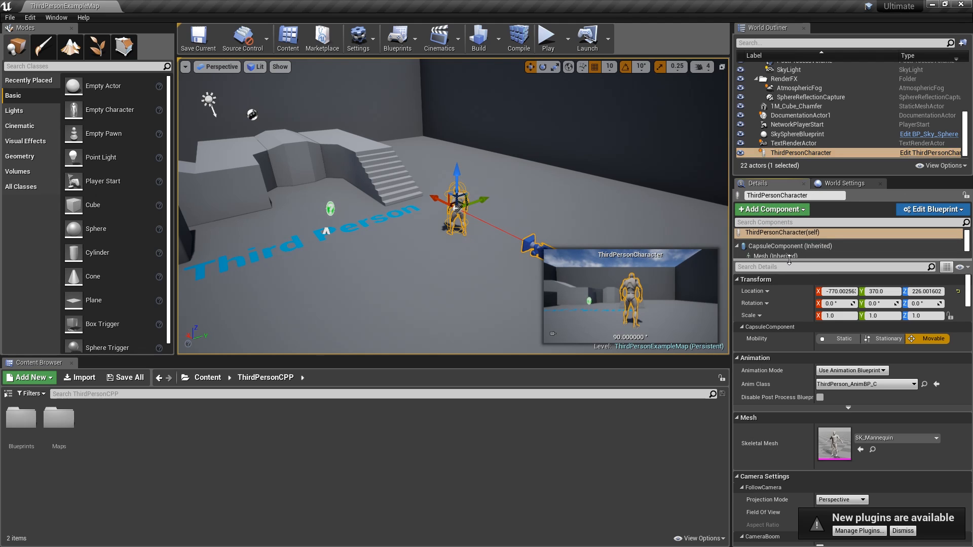
click(740, 246)
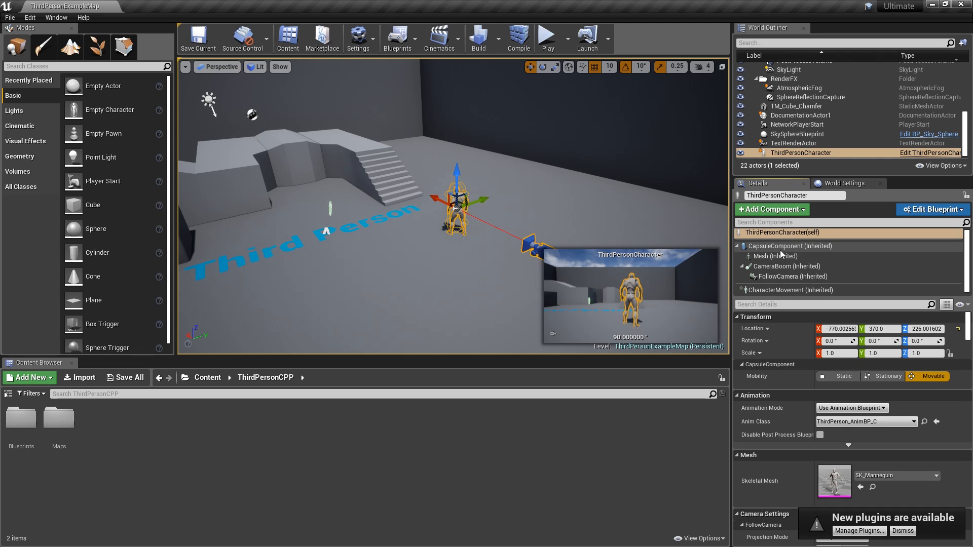
click(775, 256)
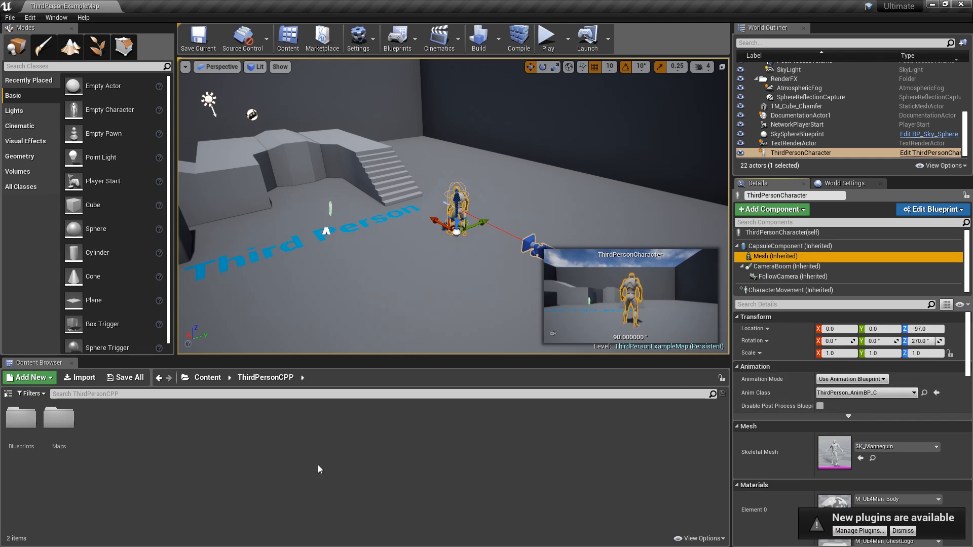
mouse_move(8, 394)
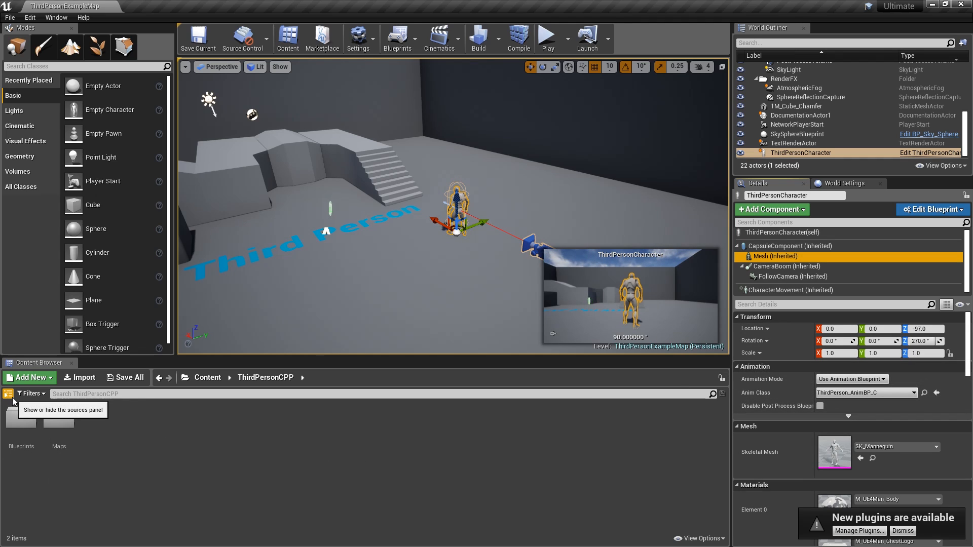
Step: Reveal the Content Browser folder tree and go to the top-level Content folder
click(6, 394)
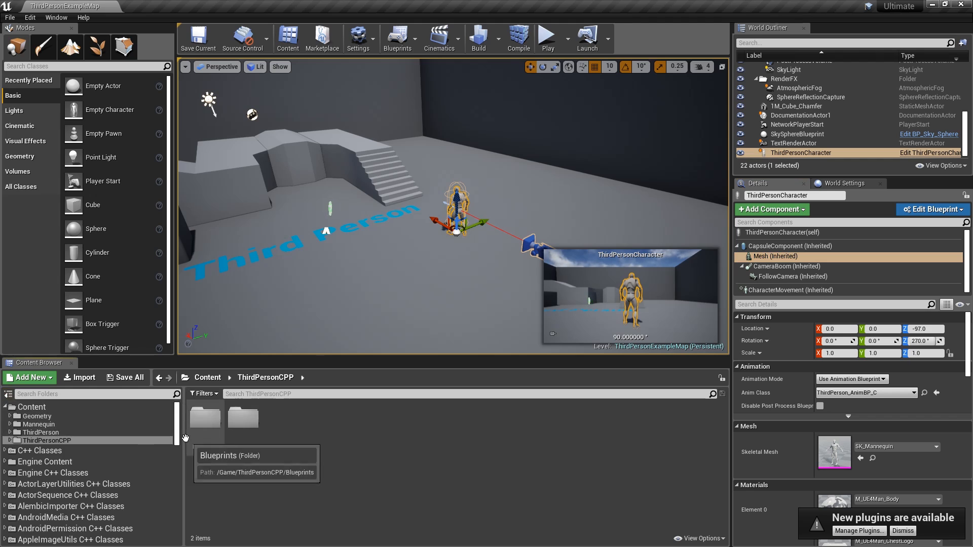
click(32, 407)
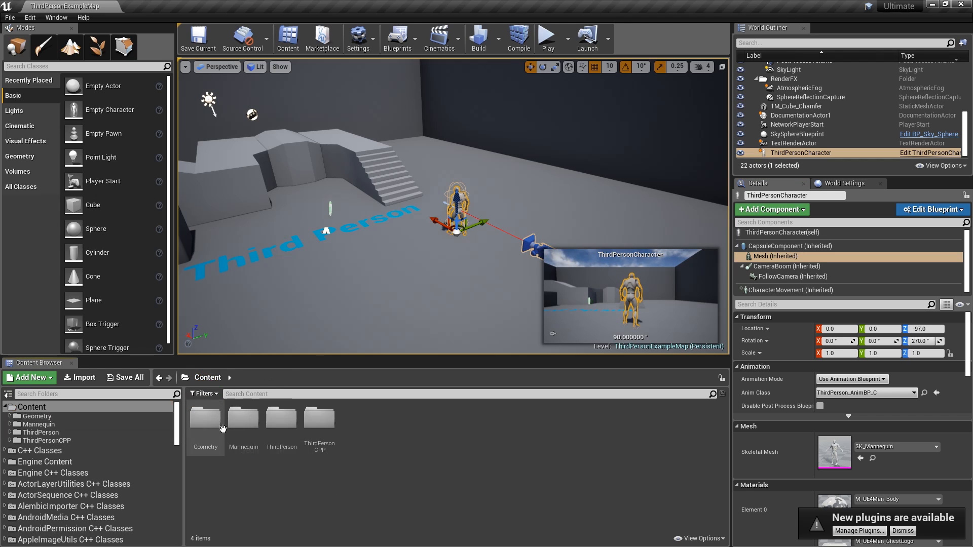
mouse_move(295, 420)
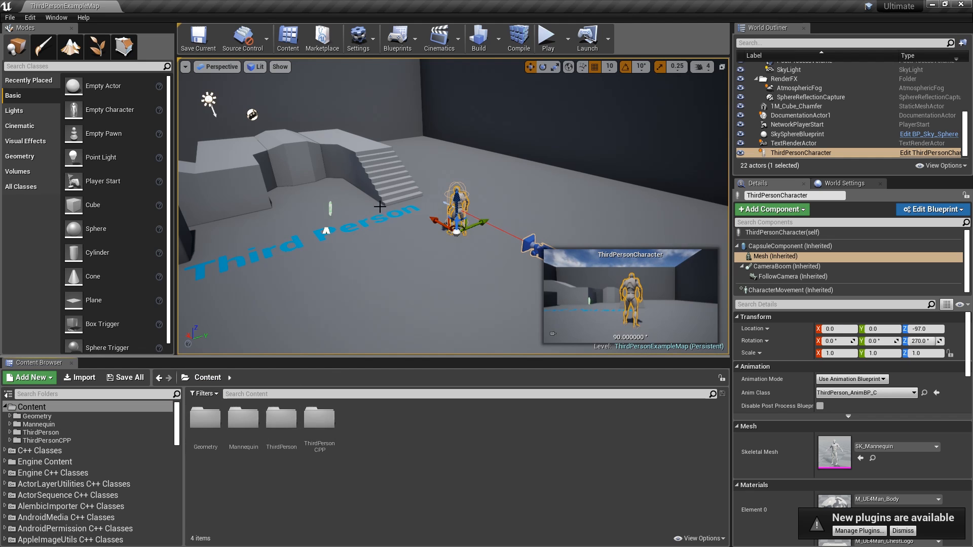
mouse_move(412, 185)
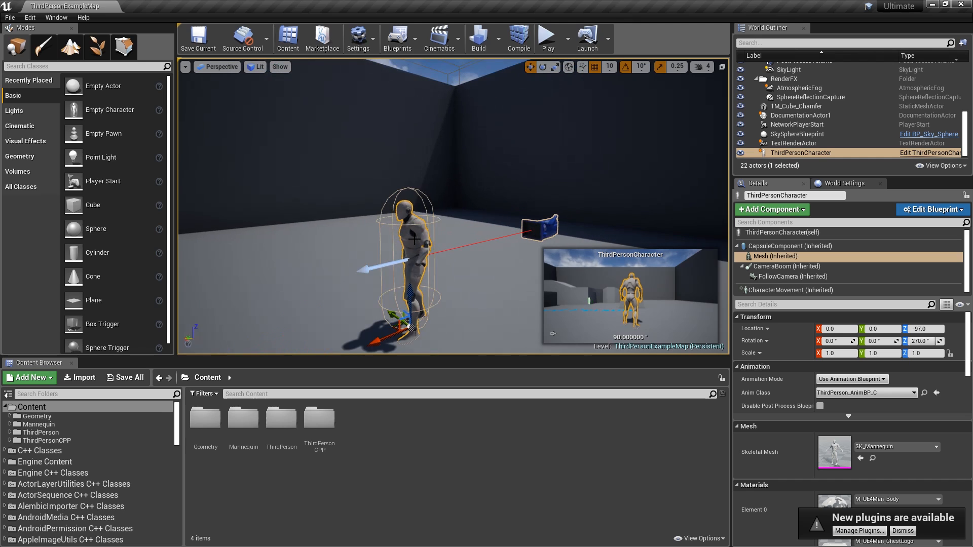
mouse_move(548, 35)
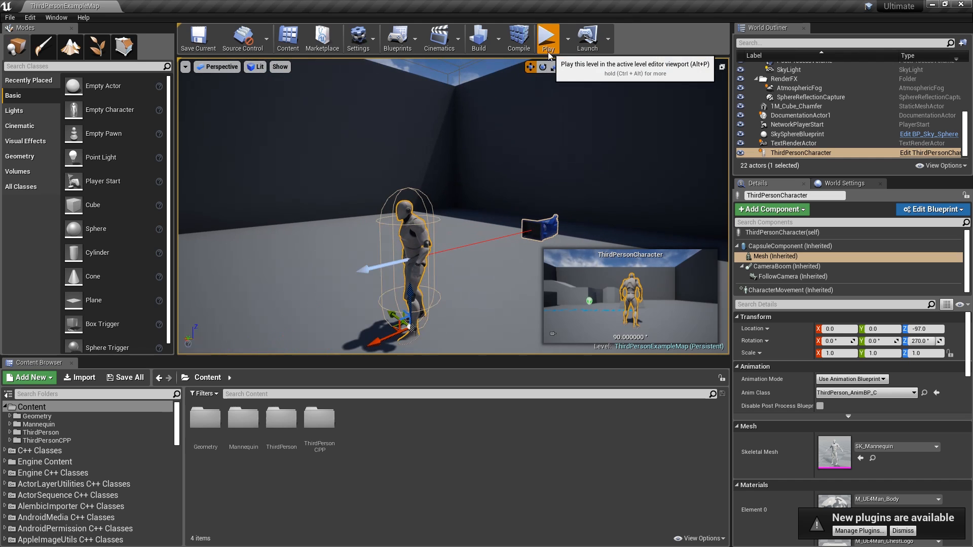
Step: Play the ThirdPersonExampleMap level to test it, then stop back to editing
click(548, 35)
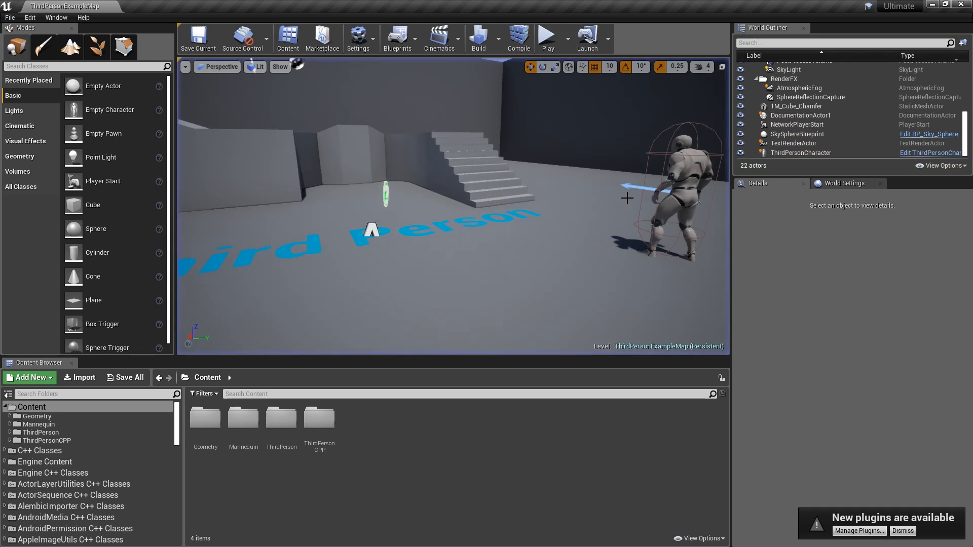
mouse_move(103, 87)
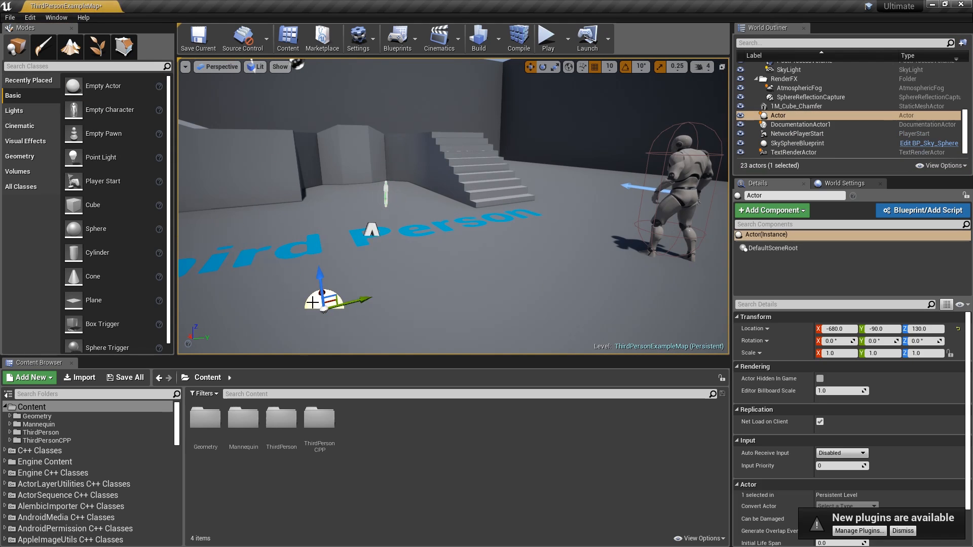
click(772, 210)
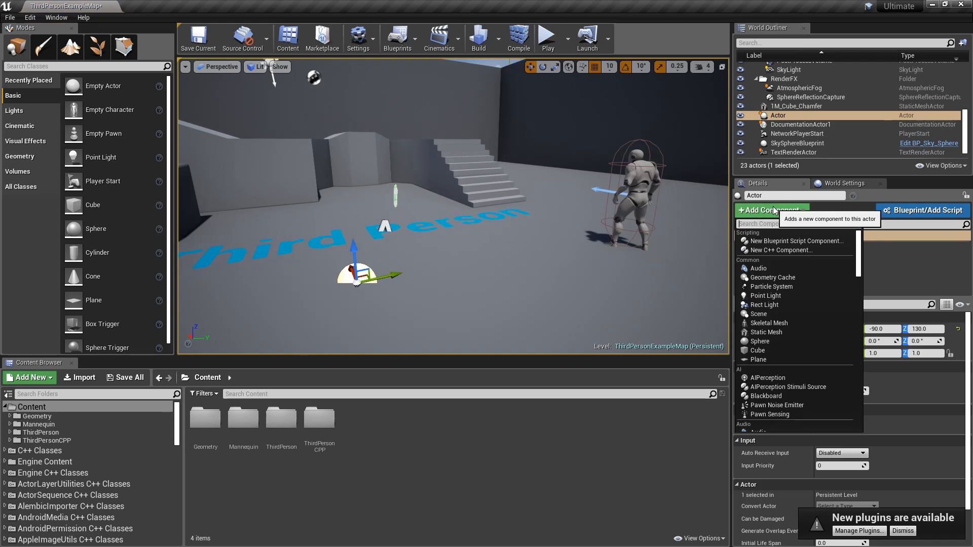
click(766, 332)
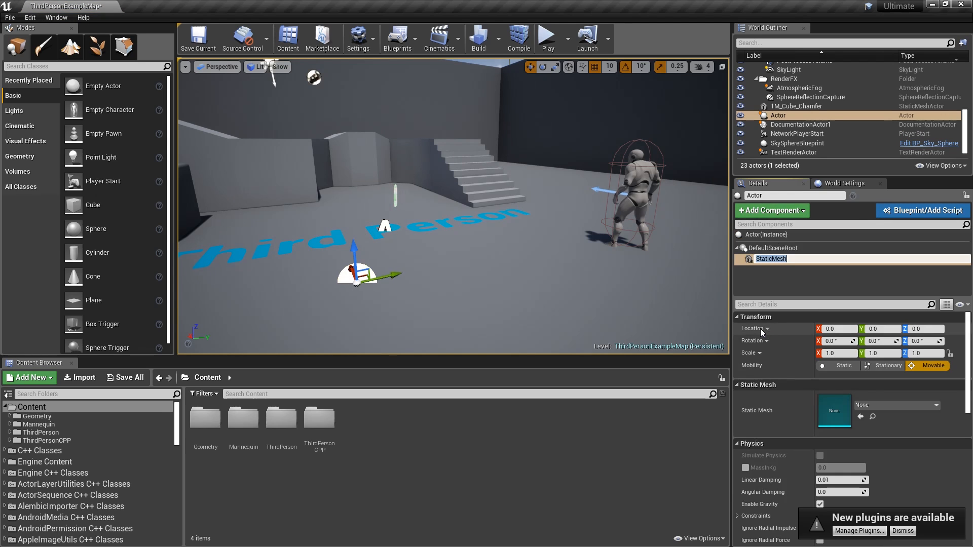
click(771, 211)
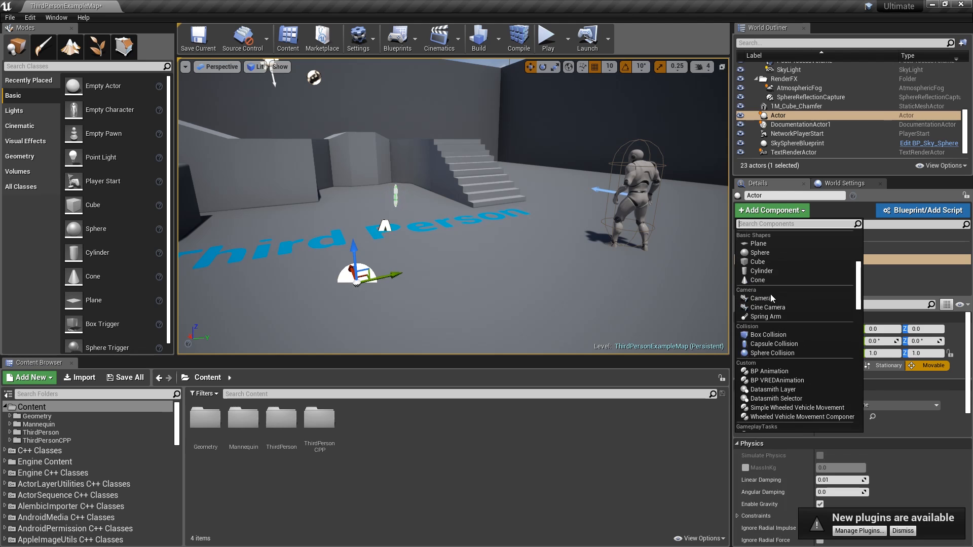
click(760, 252)
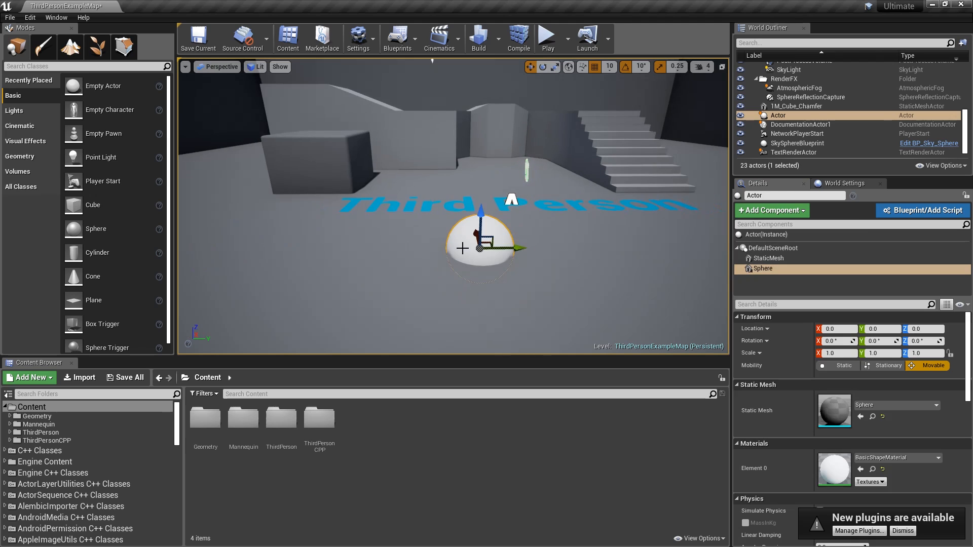
mouse_move(560, 269)
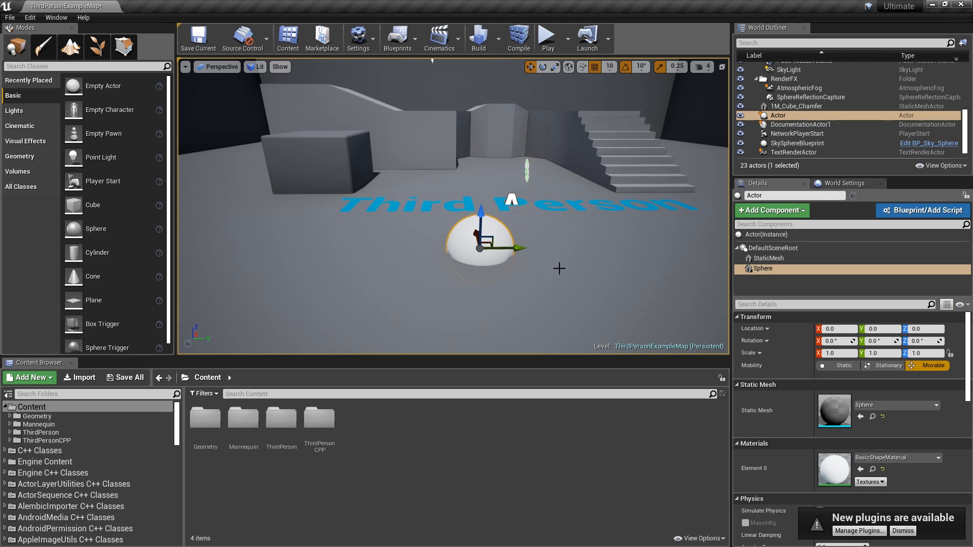
click(766, 234)
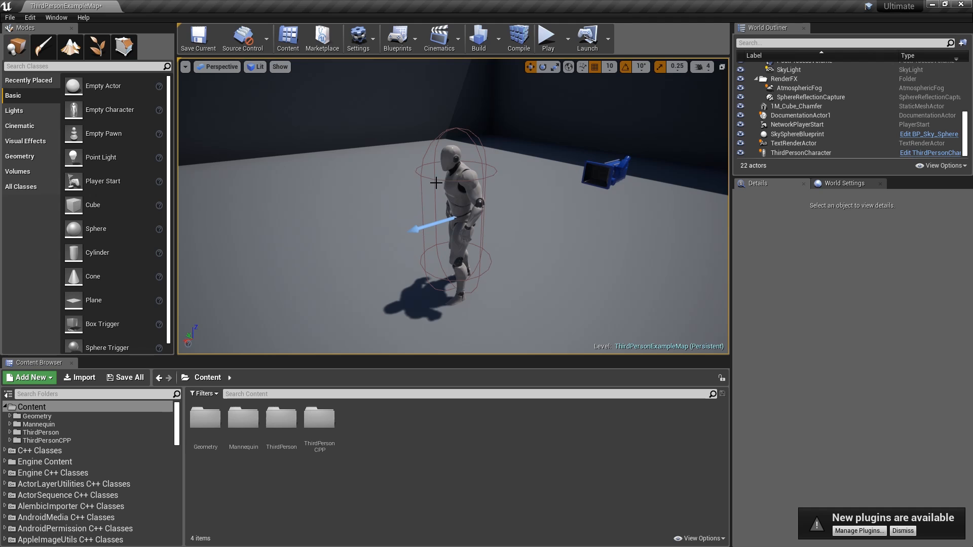
mouse_move(336, 134)
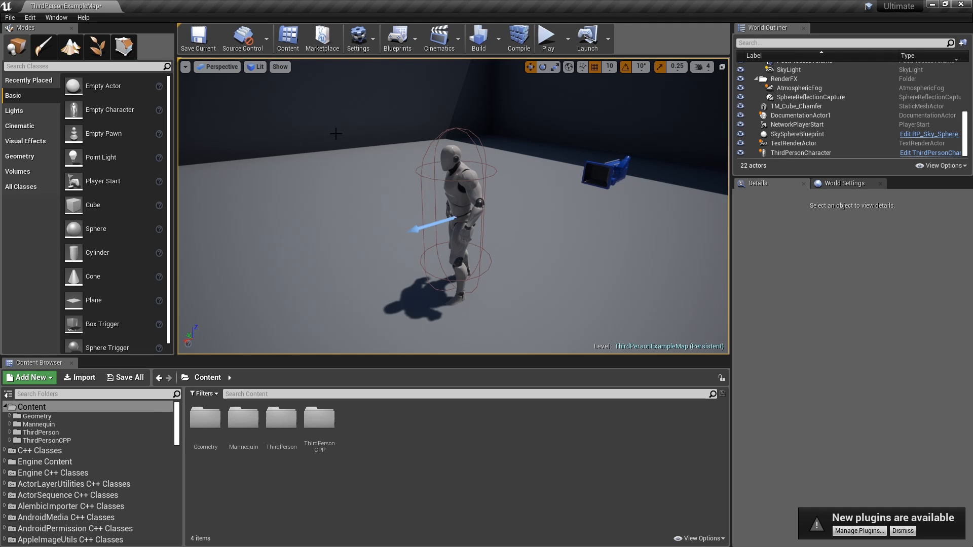
mouse_move(9, 17)
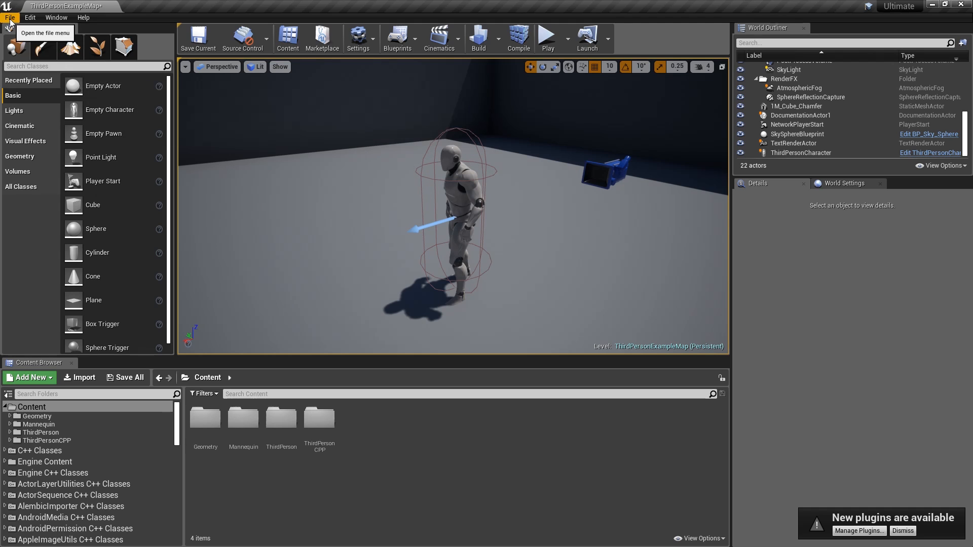
Step: Add a new C++ class derived from Actor named CustomActor
click(10, 17)
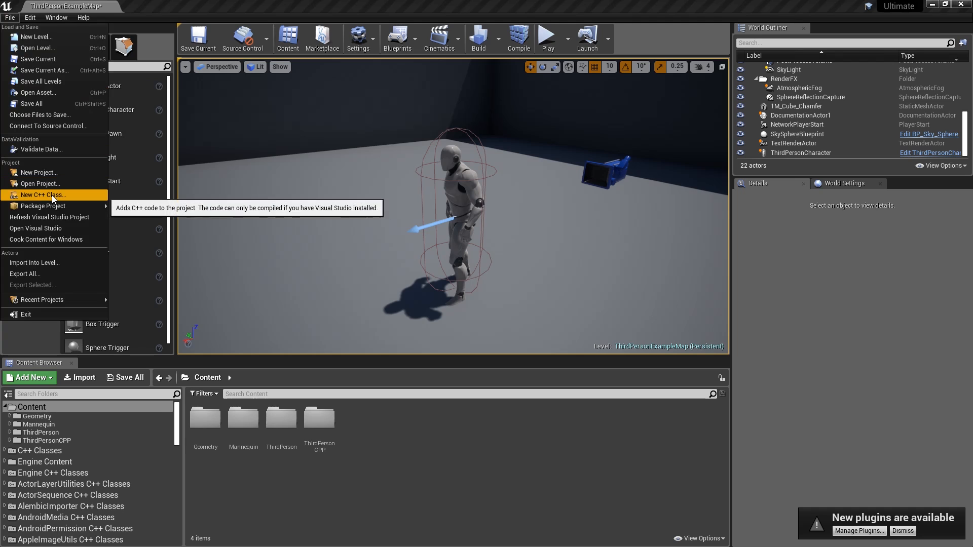
click(42, 195)
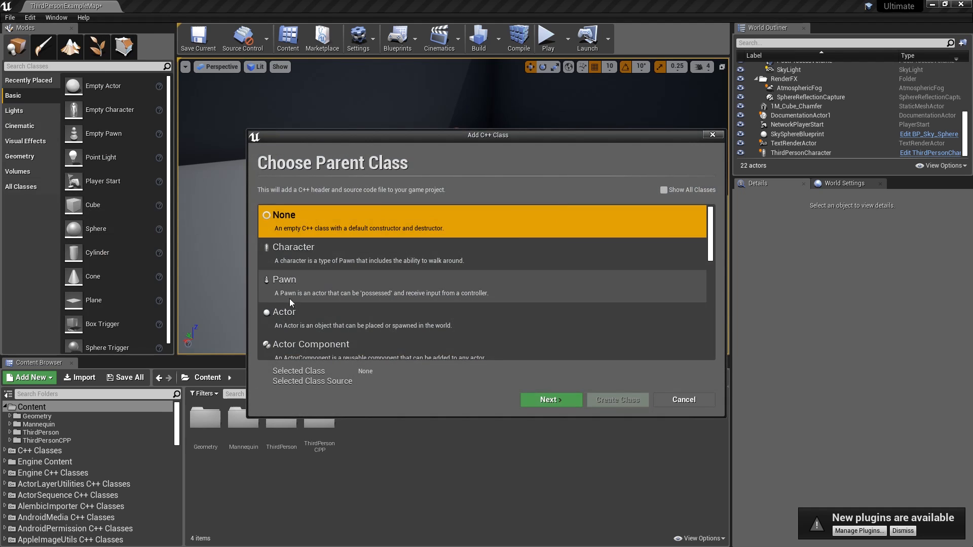
click(283, 312)
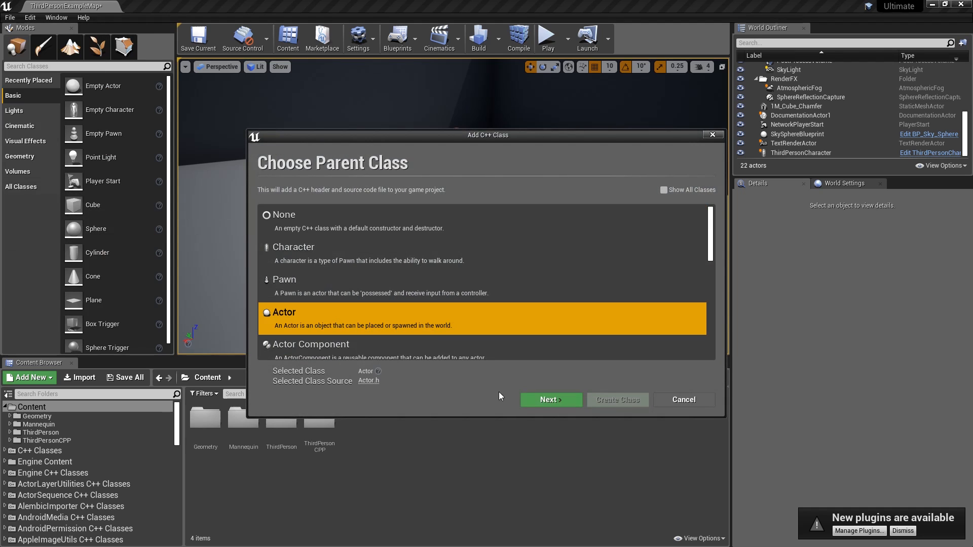
click(551, 399)
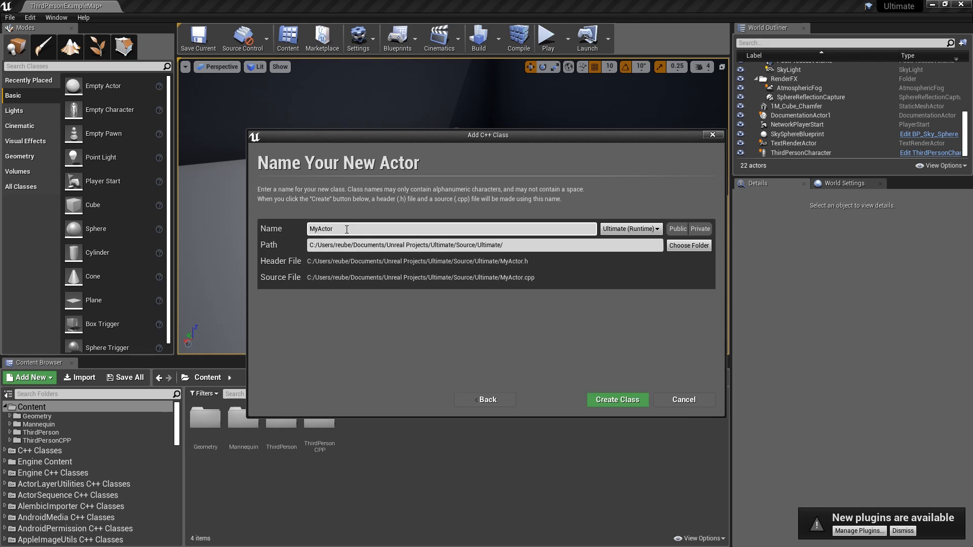
text(C)
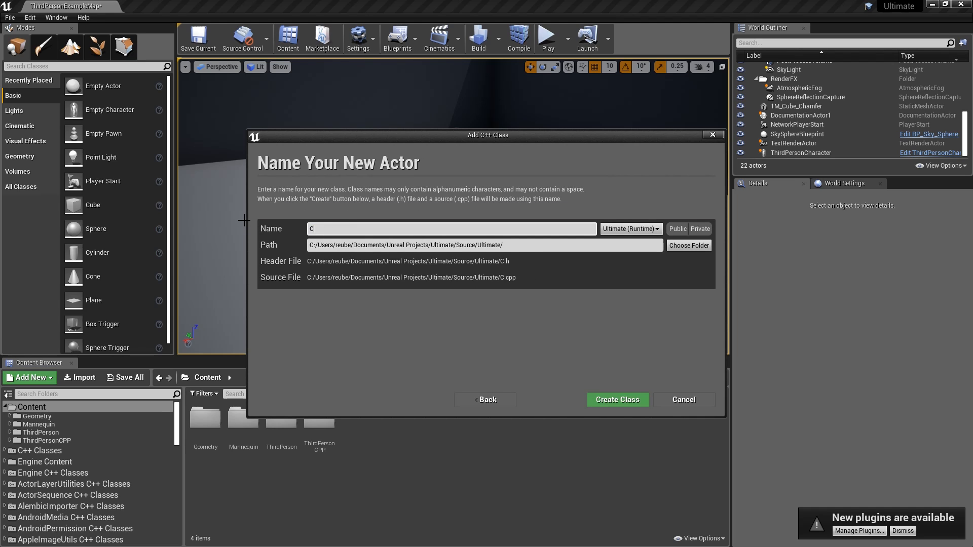
click(617, 400)
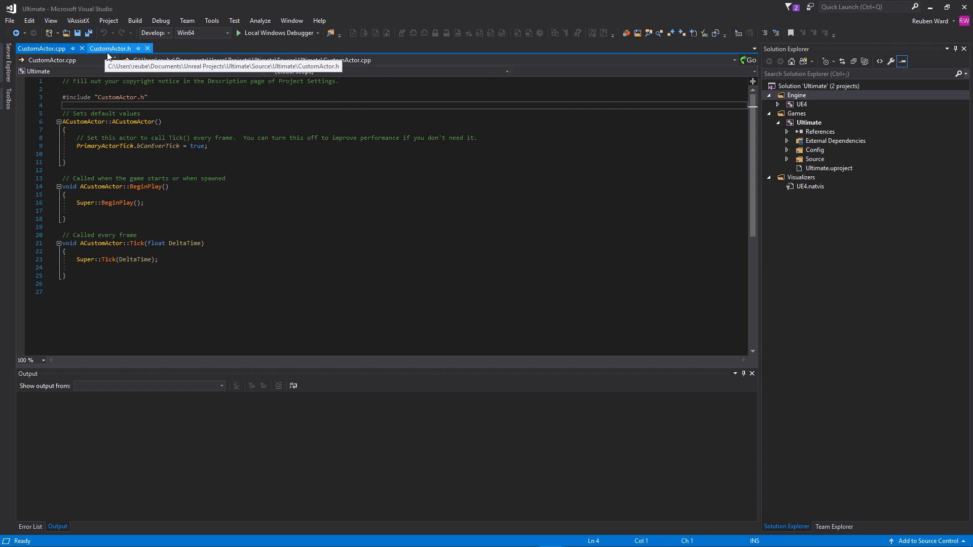
Step: Compare CustomActor.cpp with CustomActor.h, ending on the header's constructor declaration
click(104, 48)
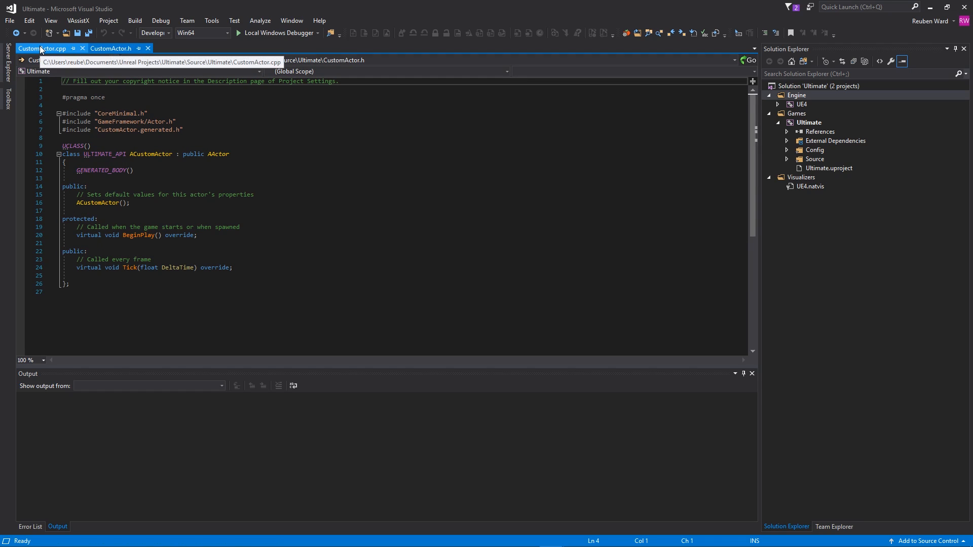
click(35, 48)
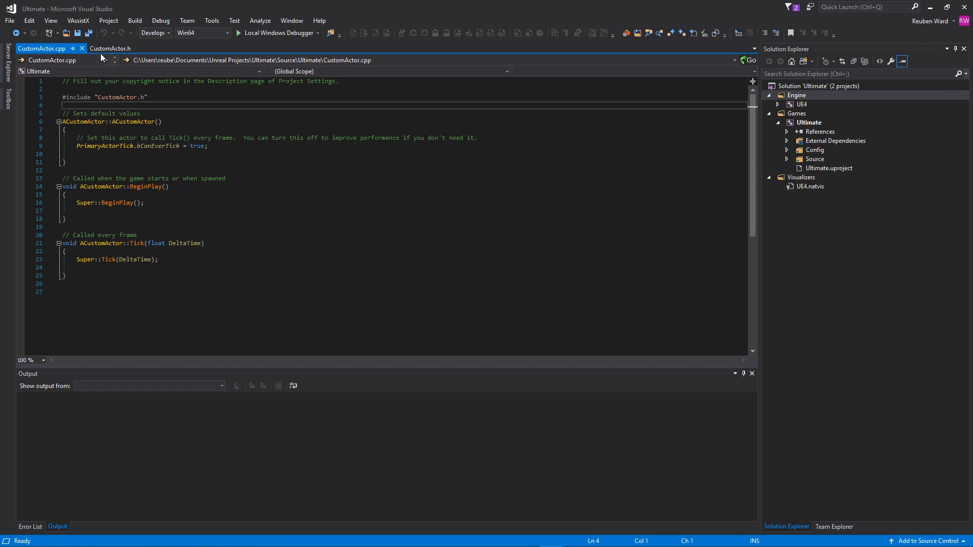
click(101, 35)
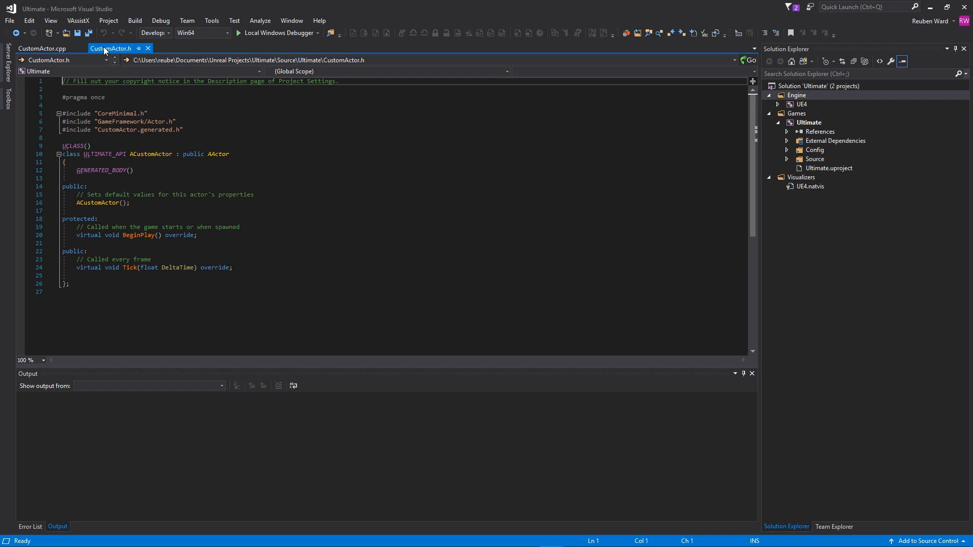
click(34, 48)
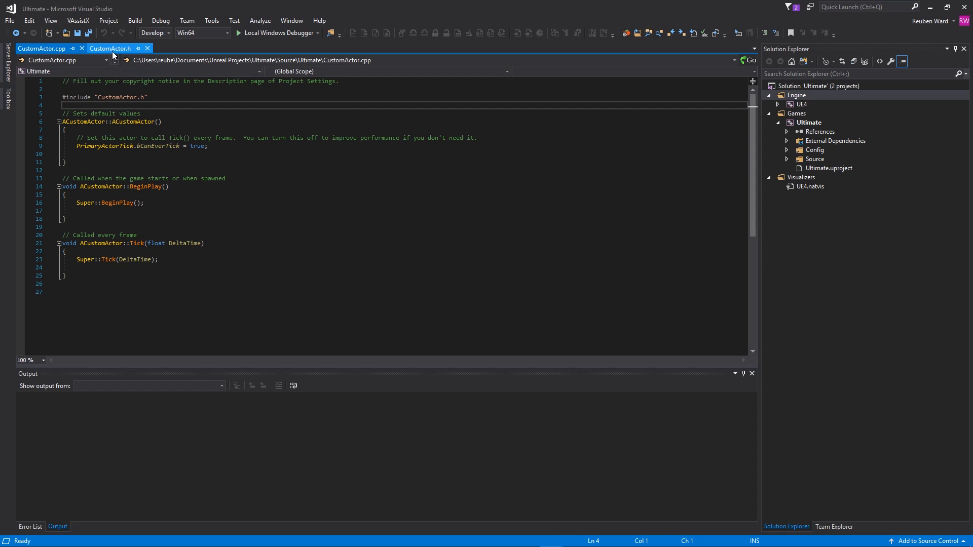
click(109, 49)
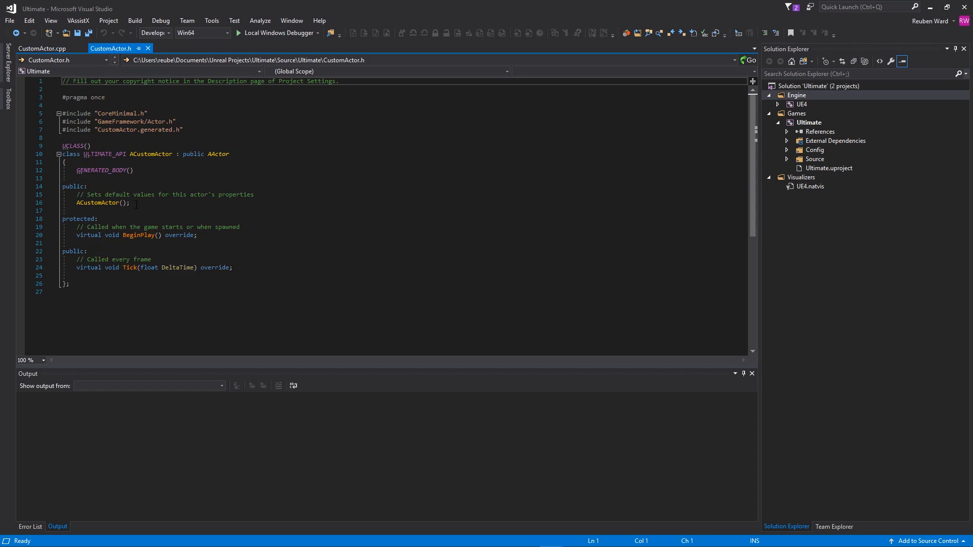
click(101, 203)
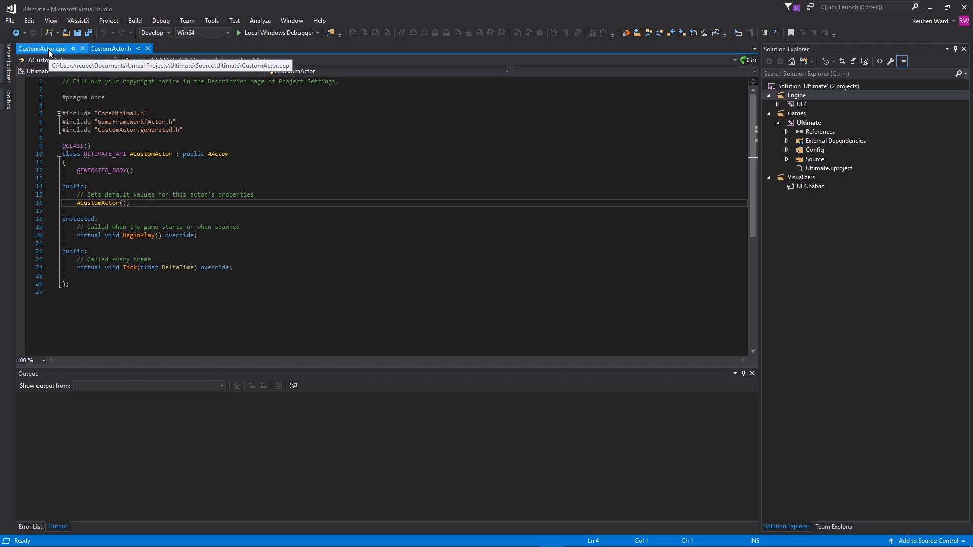
Step: Start a CreateDefaultSubobject<UStaticMeshComponent> call in the CustomActor constructor
click(39, 49)
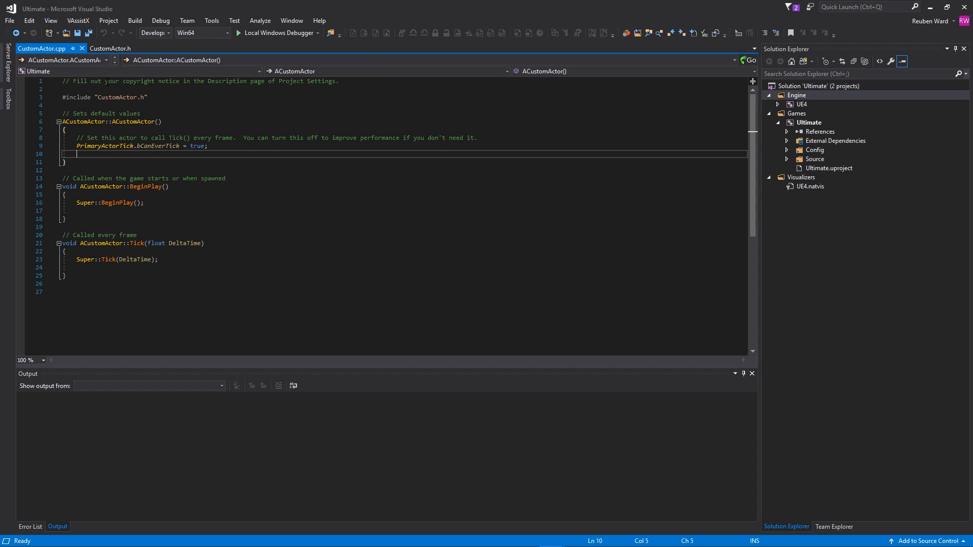
key(enter)
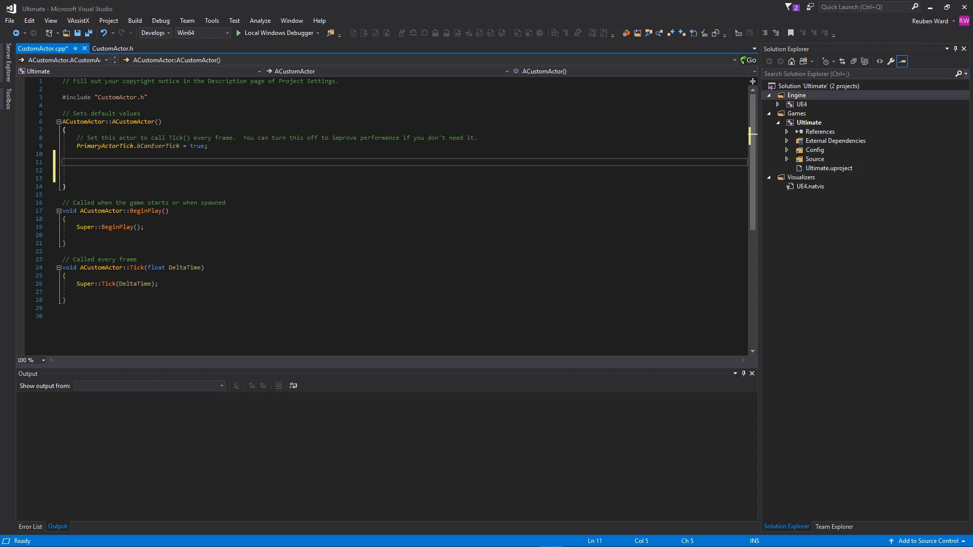
text(c)
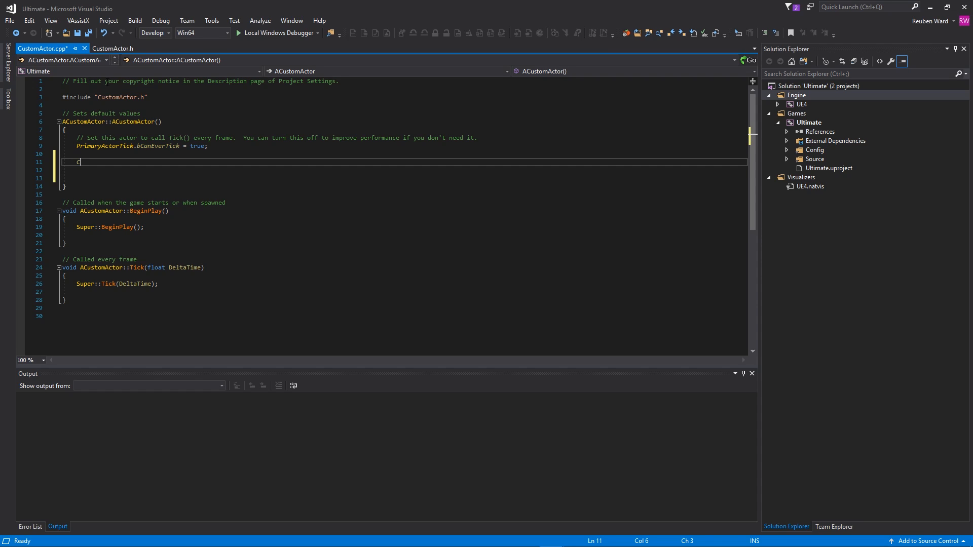
text(CreateDefa)
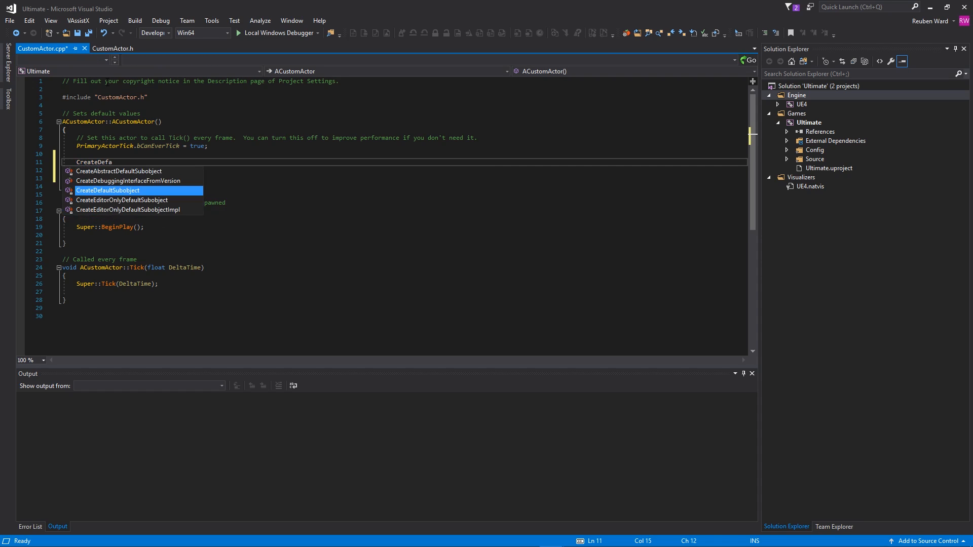
text(ultSubobject()
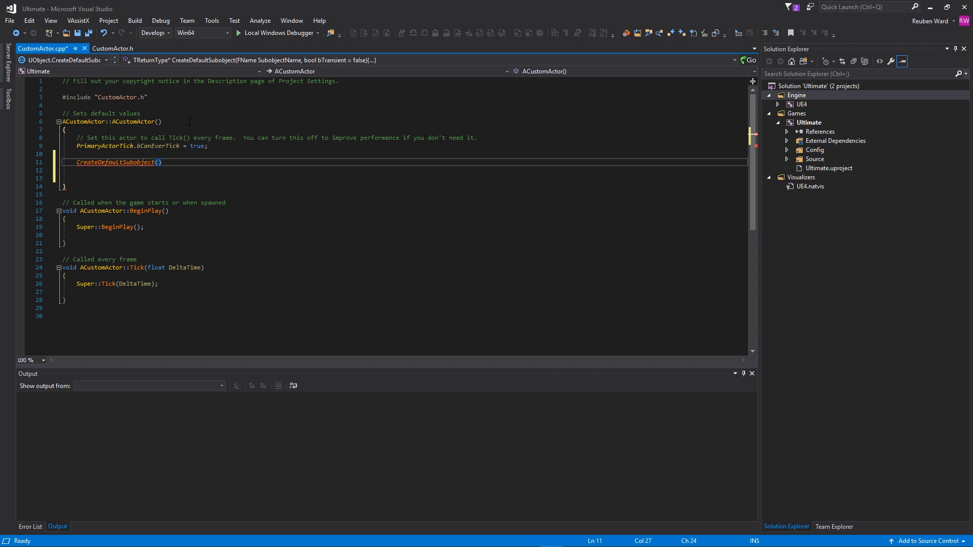
text(<>)
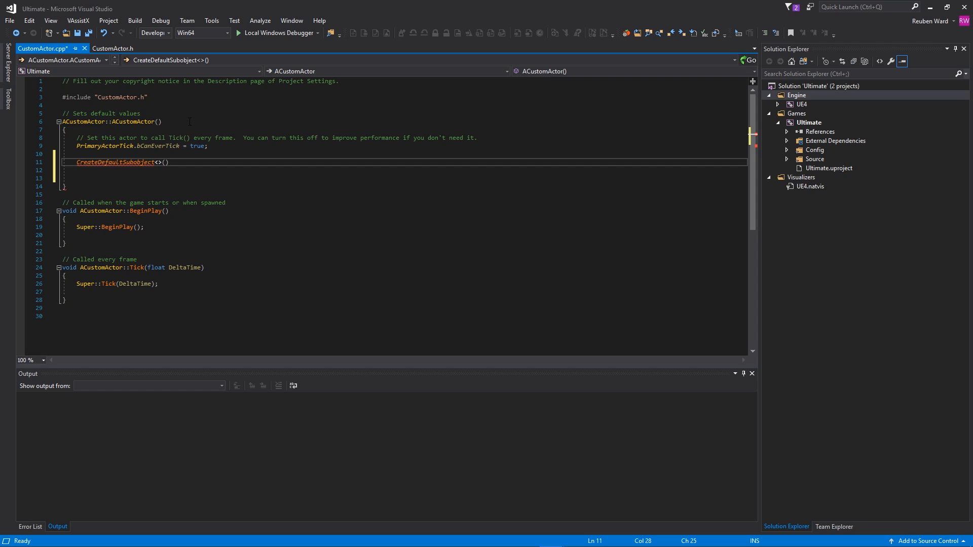
text(UStaticMeshCompon)
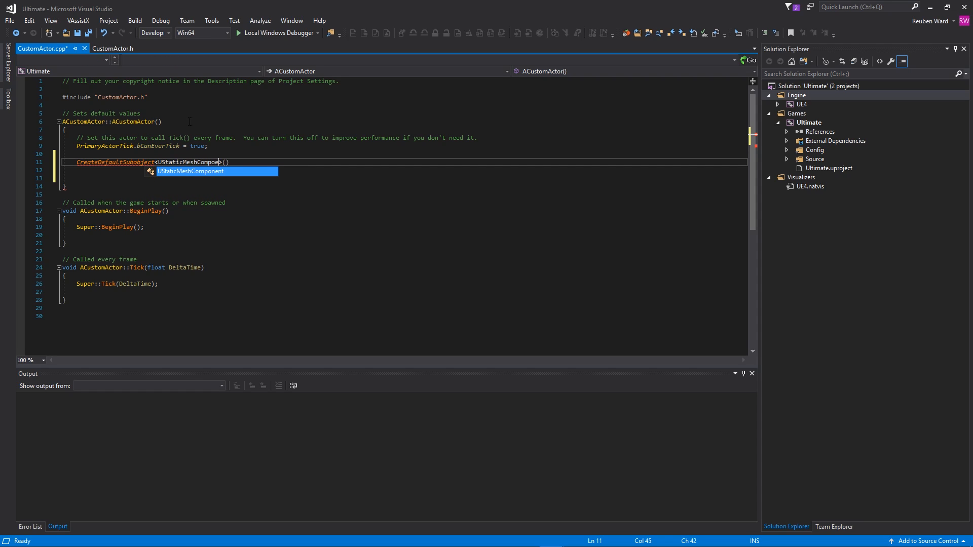
key(Tab)
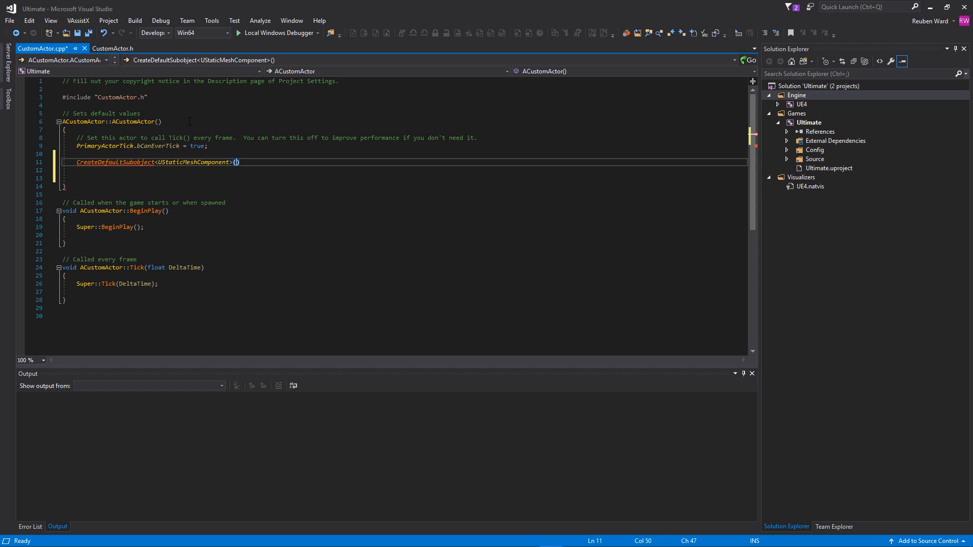
Step: Name the subobject "StaticMeshComponent" and save CustomActor.cpp
text("")
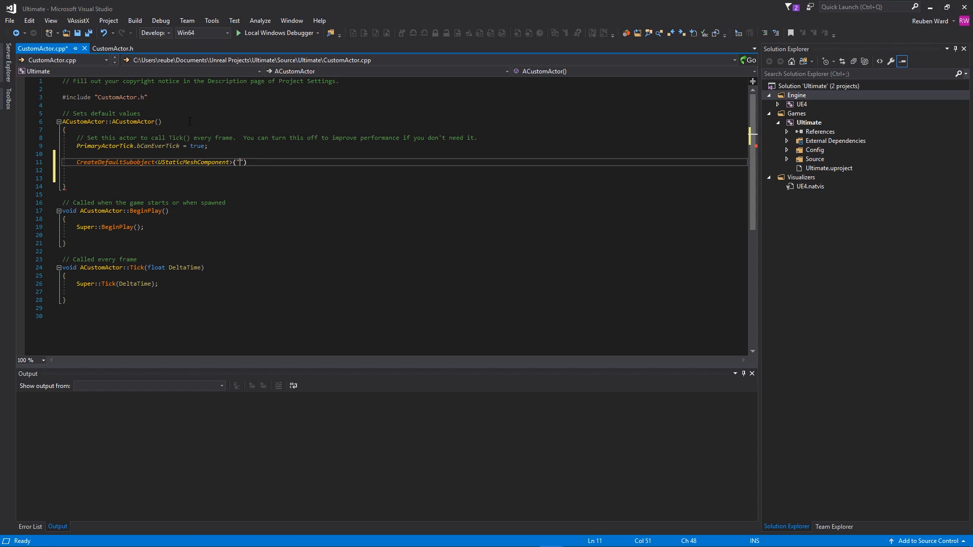
text(S)
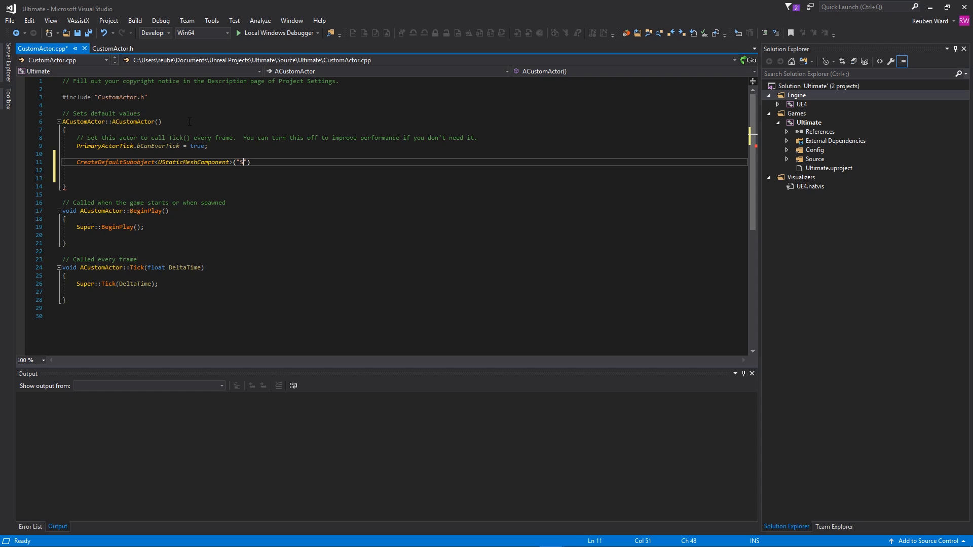
text(taticMeshComponent)
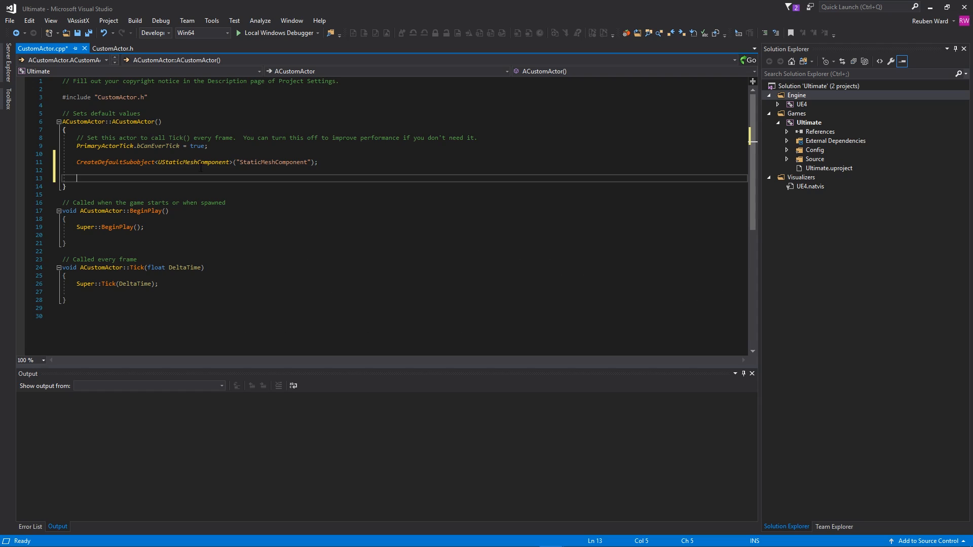
key(Ctrl+S)
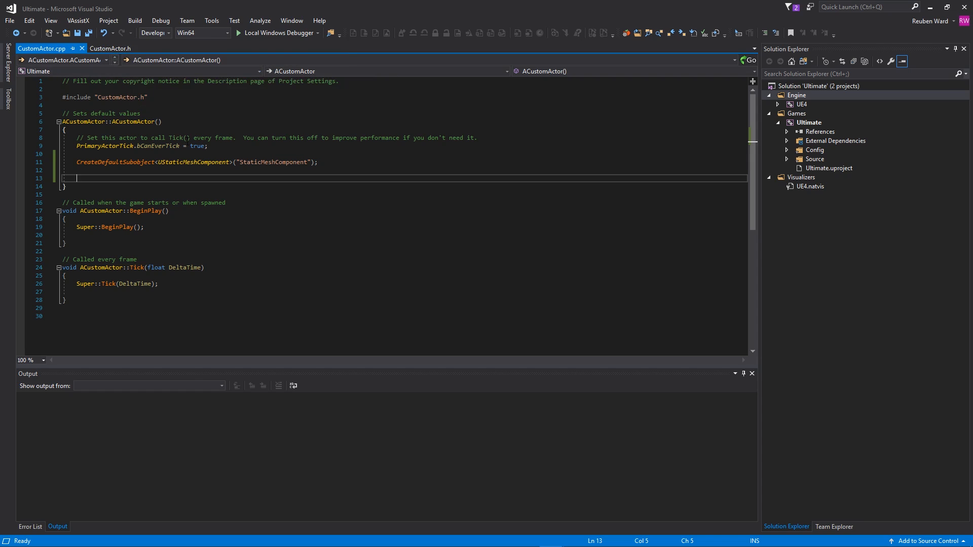
Step: Declare a UStaticMeshComponent* StaticMesh member in CustomActor.h
drag(75, 162, 318, 162)
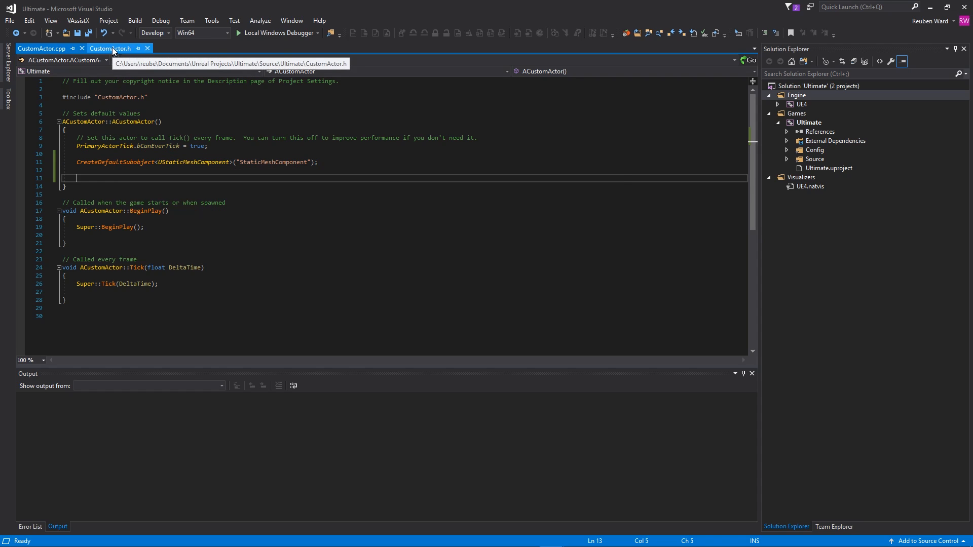
click(106, 48)
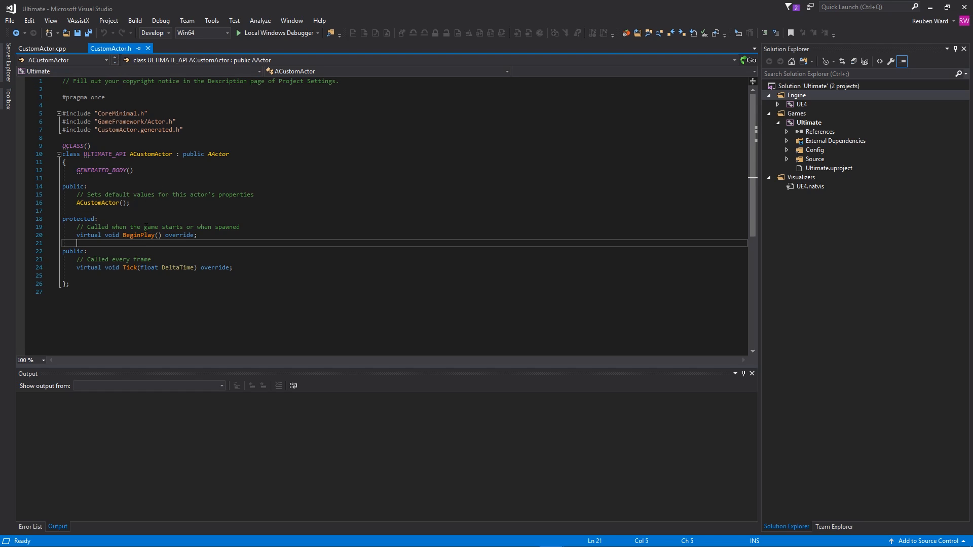
text(U)
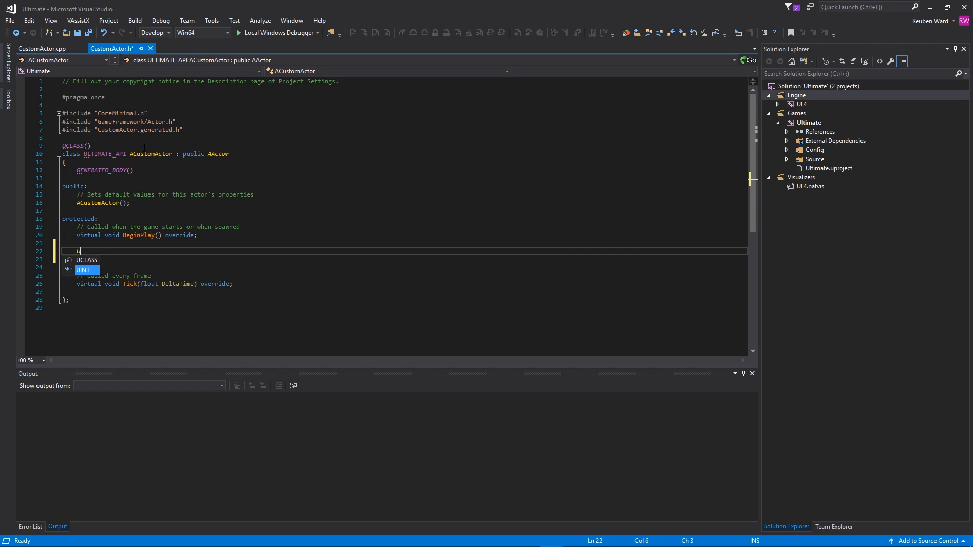
text(StaticMeshComponent)
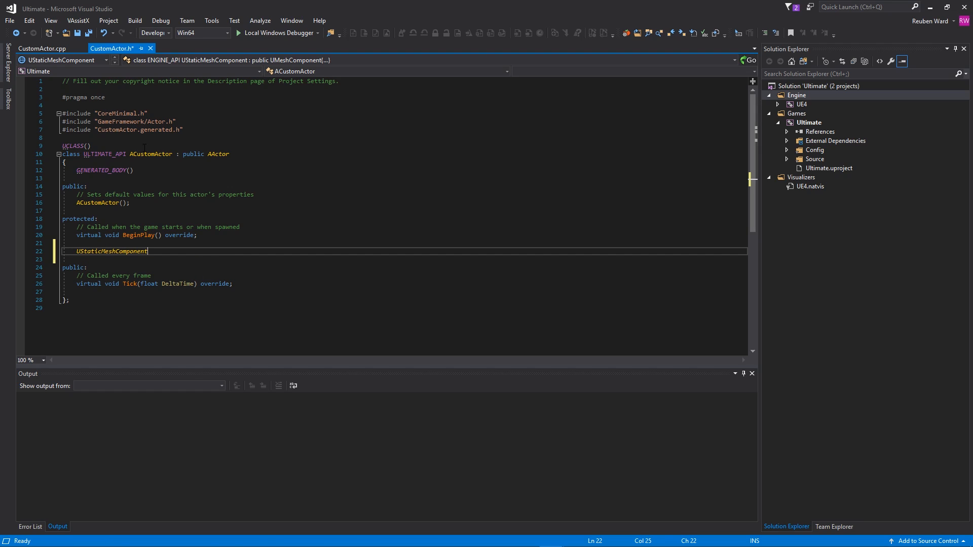
text(*)
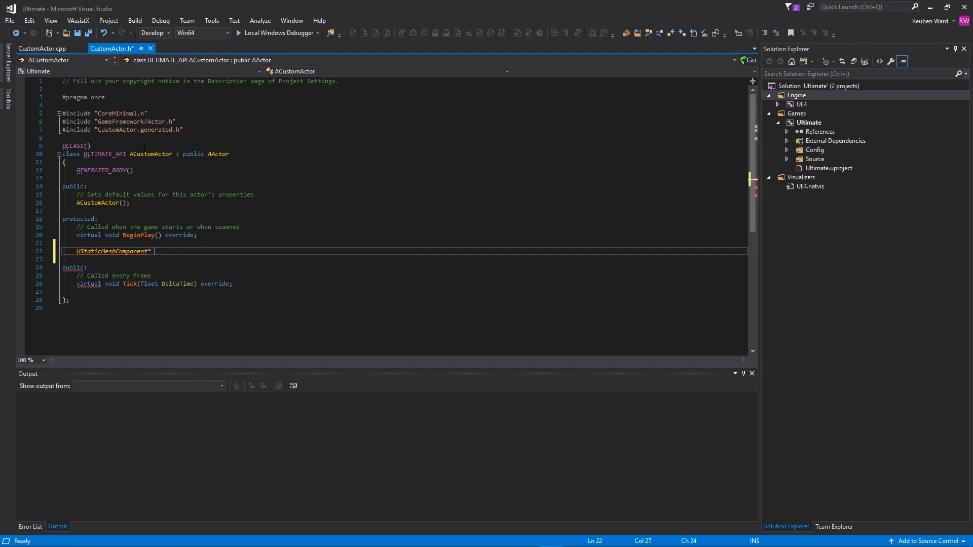
text(StaticMesh;)
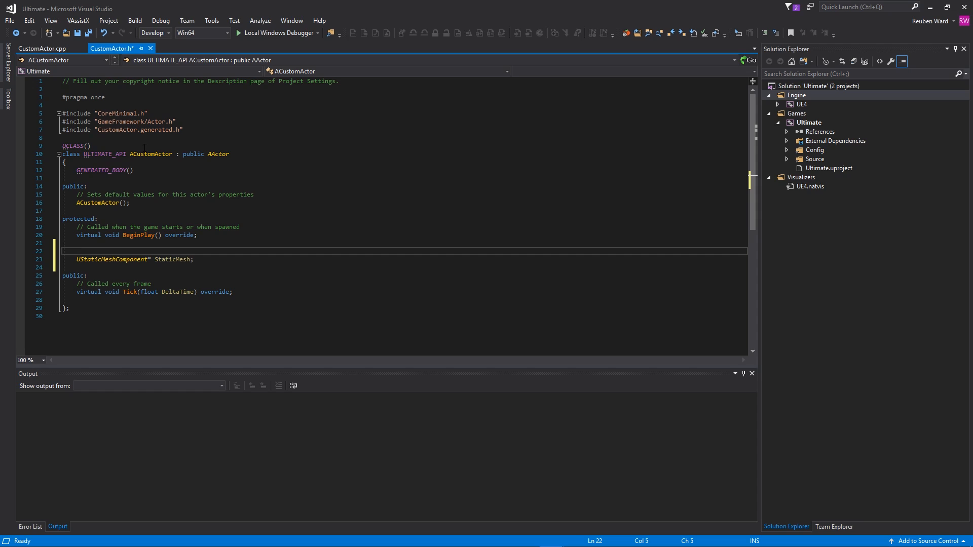
Step: Tag StaticMesh with UPROPERTY(EditAnywhere, Category = "Components")
text(UPROPERTY()
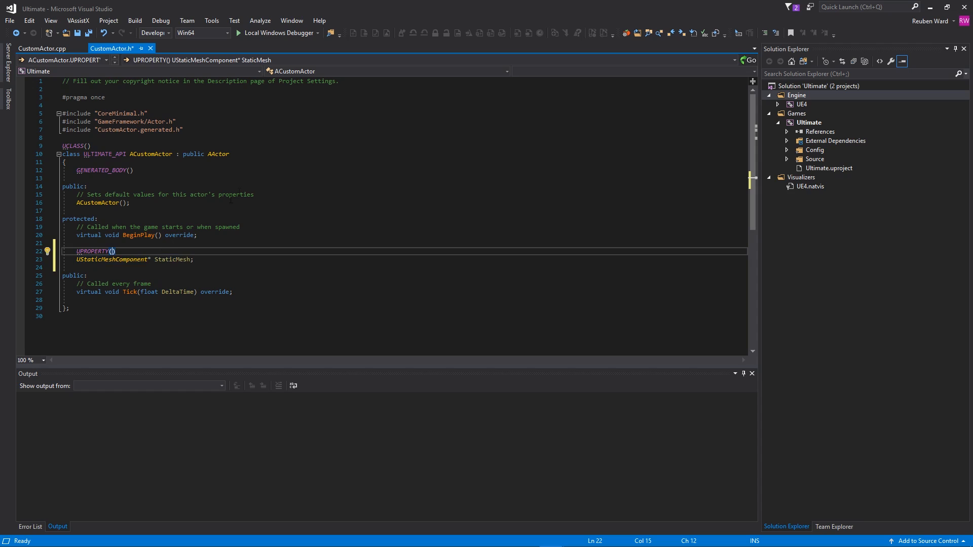
text(Ed)
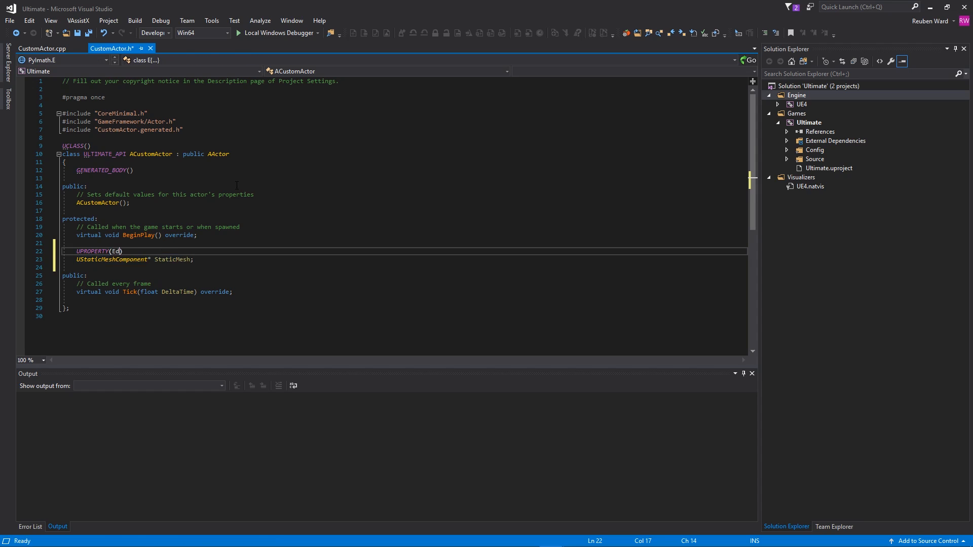
text(Anywhere, Category = "Components)
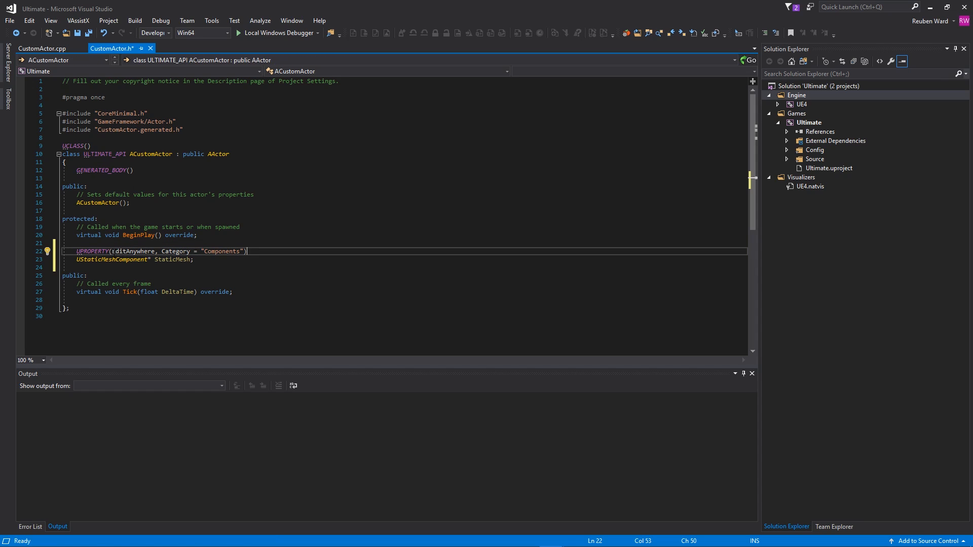
double_click(133, 251)
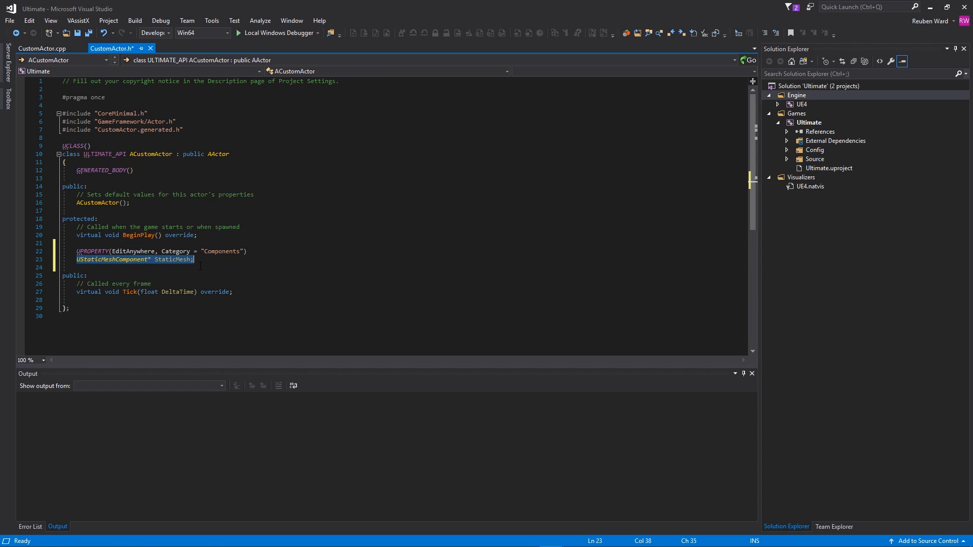
click(39, 49)
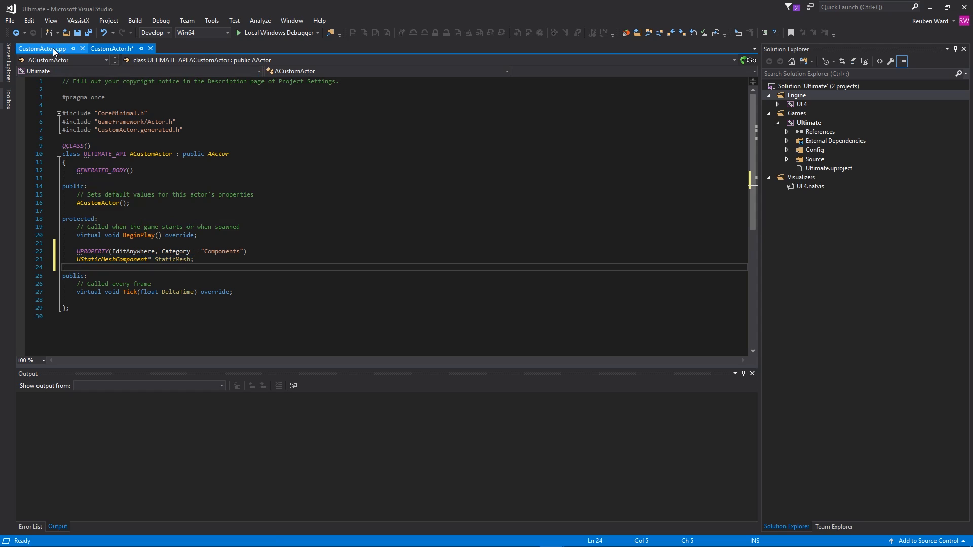
Step: Assign StaticMesh in the constructor and call StaticMesh->SetWorldScale3D(FMath::VRand()) in BeginPlay
click(38, 48)
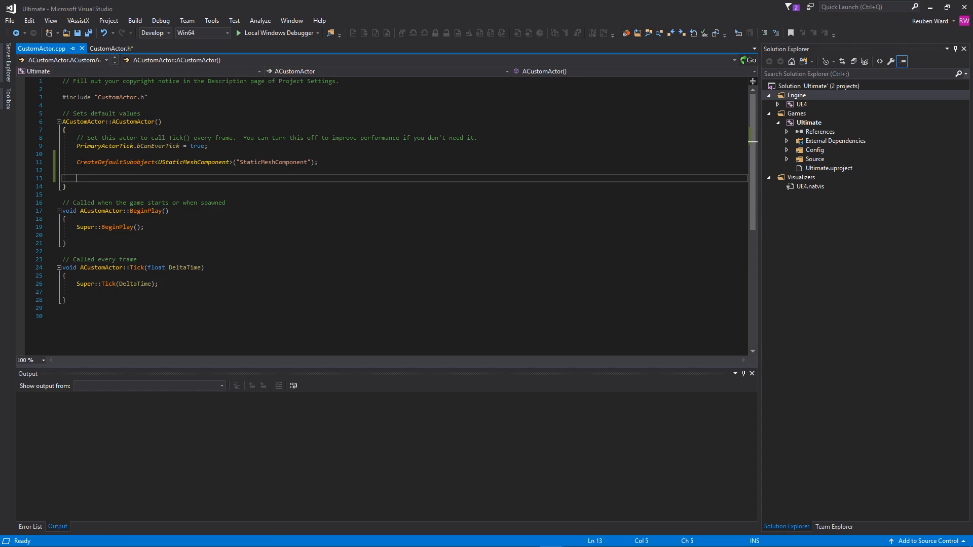
text(S)
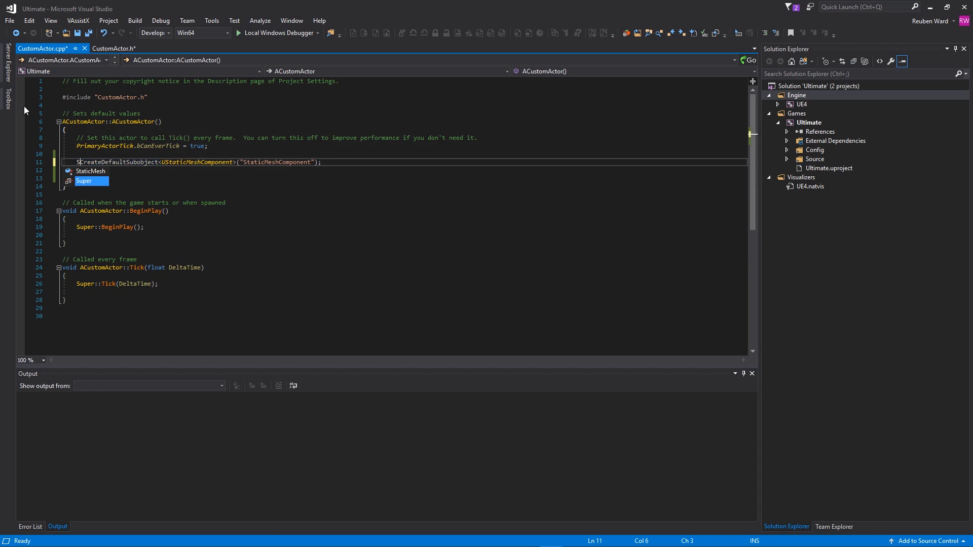
key(Tab)
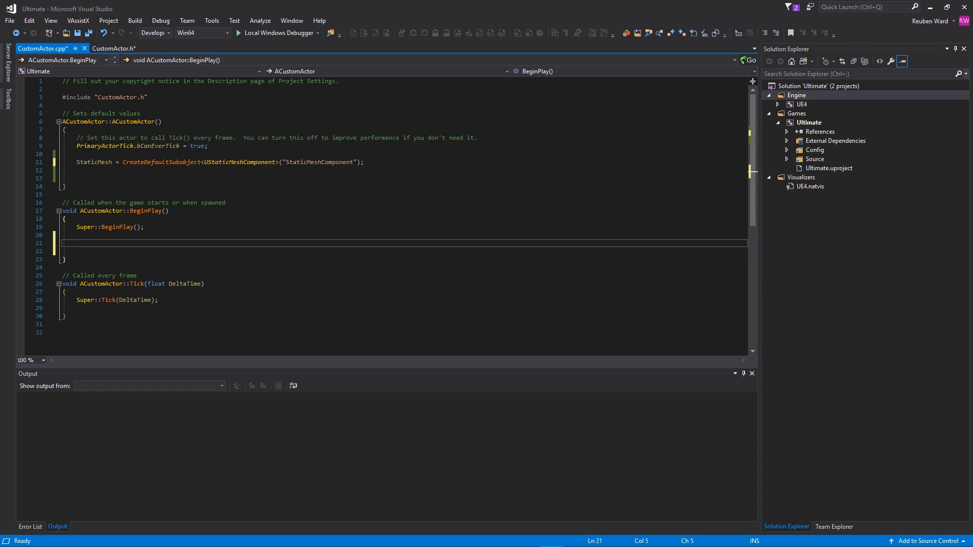
mouse_move(91, 163)
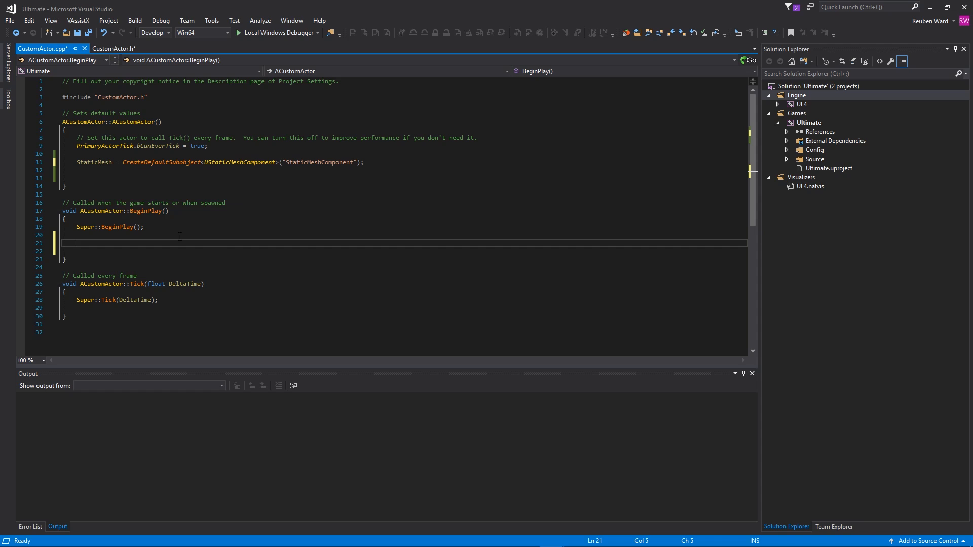
text(StaticMesh->)
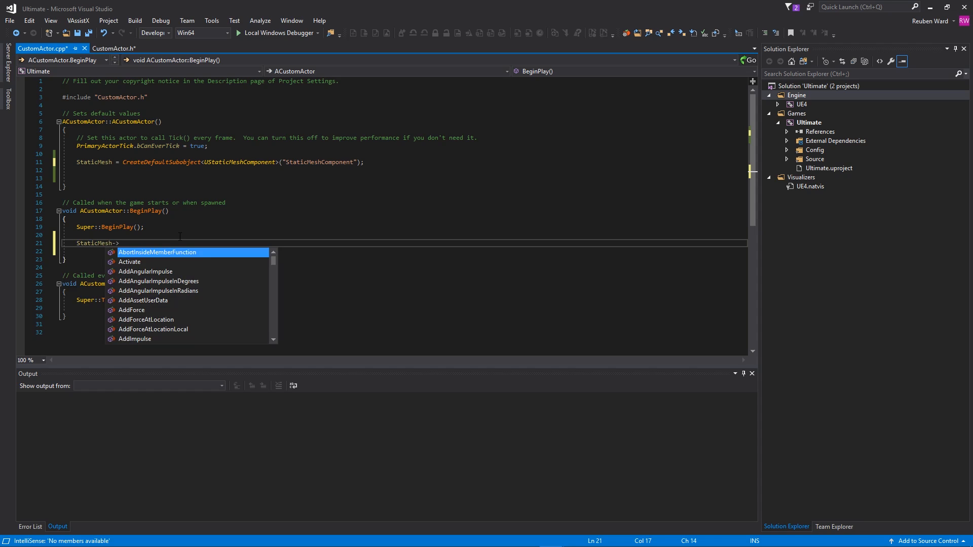
text(setsca)
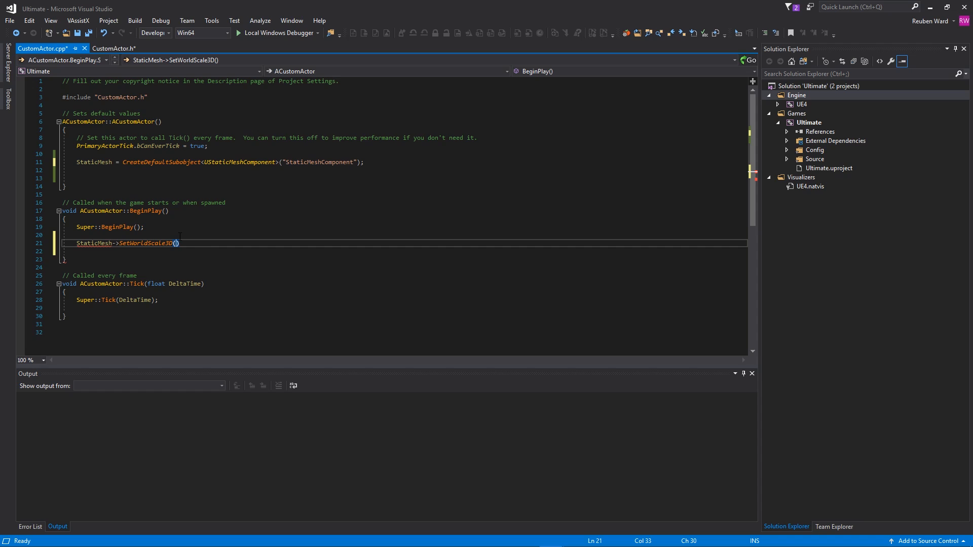
text(FM)
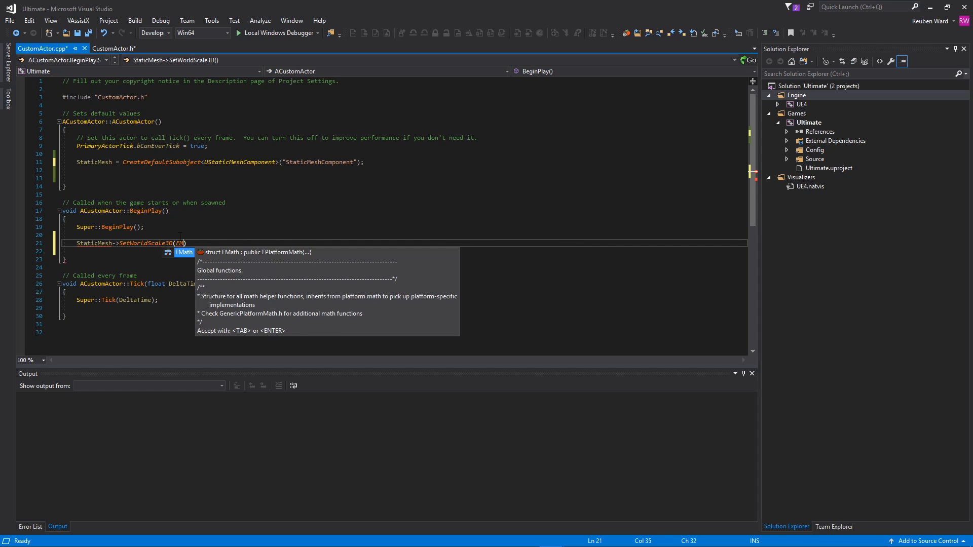
text(::VRand()
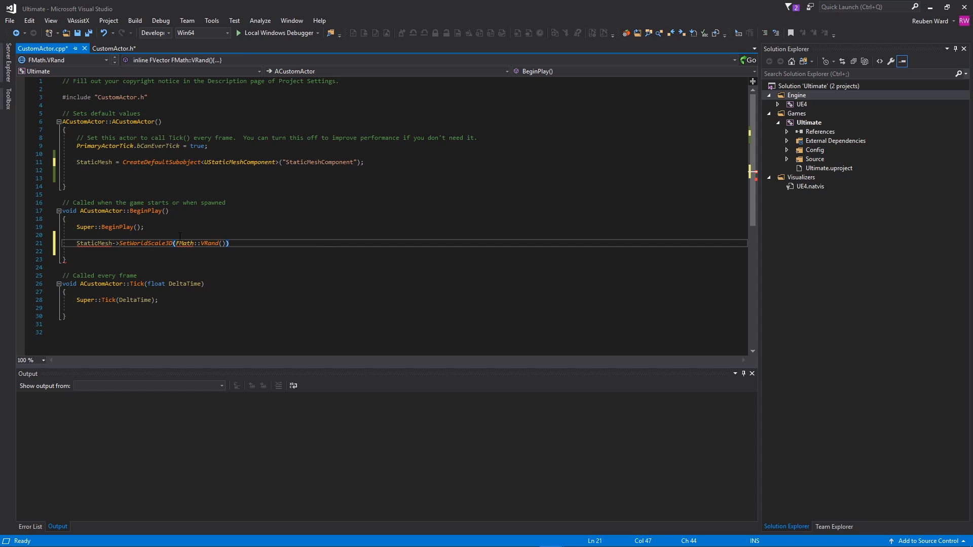
text(;)
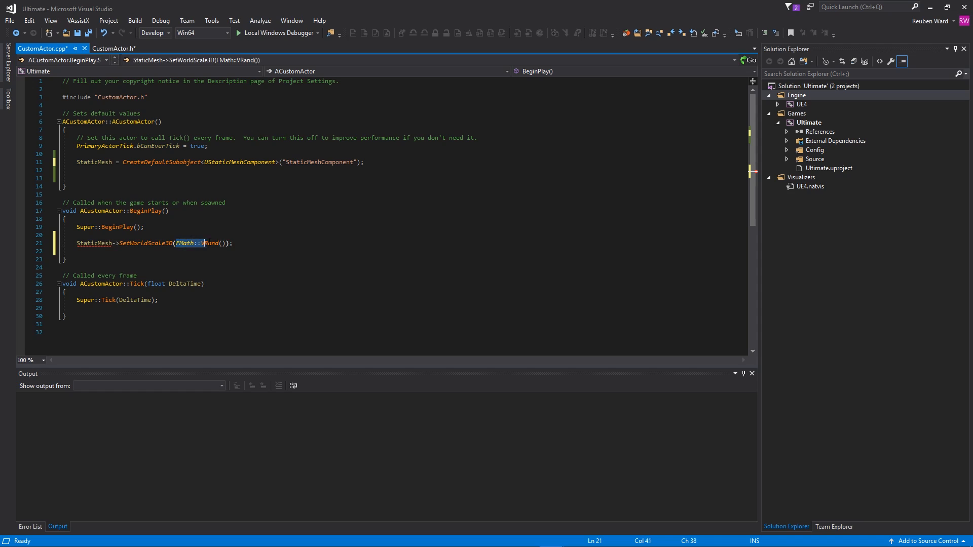
mouse_move(93, 243)
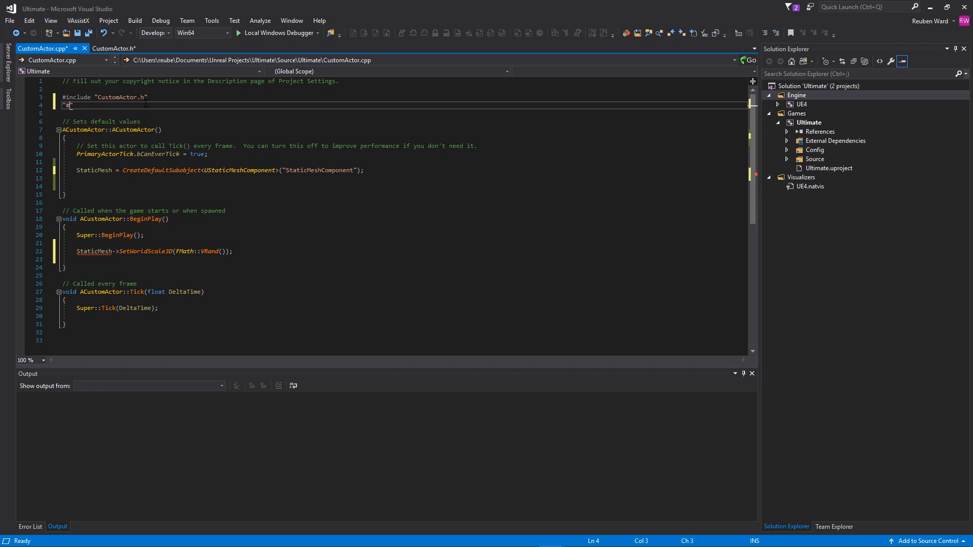
Step: Add #include "Classes/Components/StaticMeshComponent.h" to CustomActor.cpp and run Save All
text(#inc)
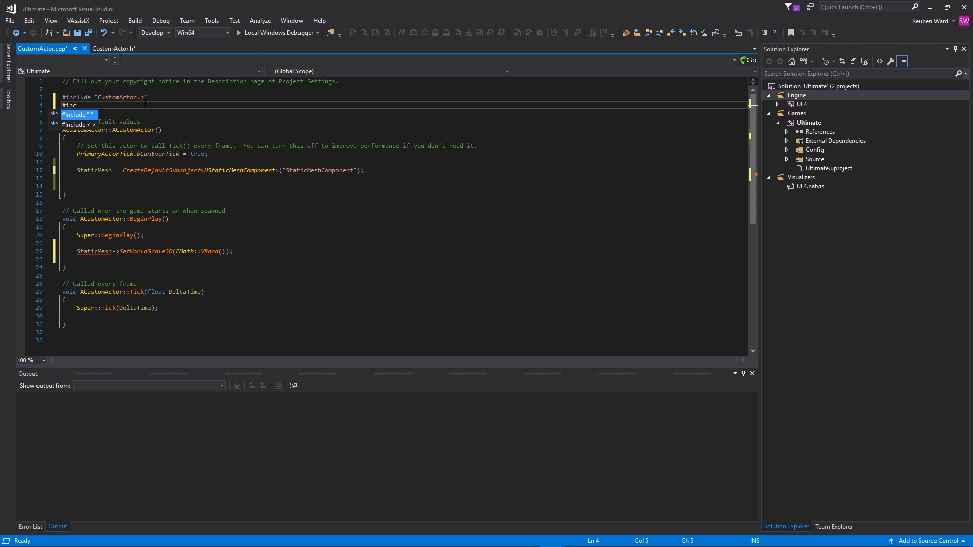
text(")
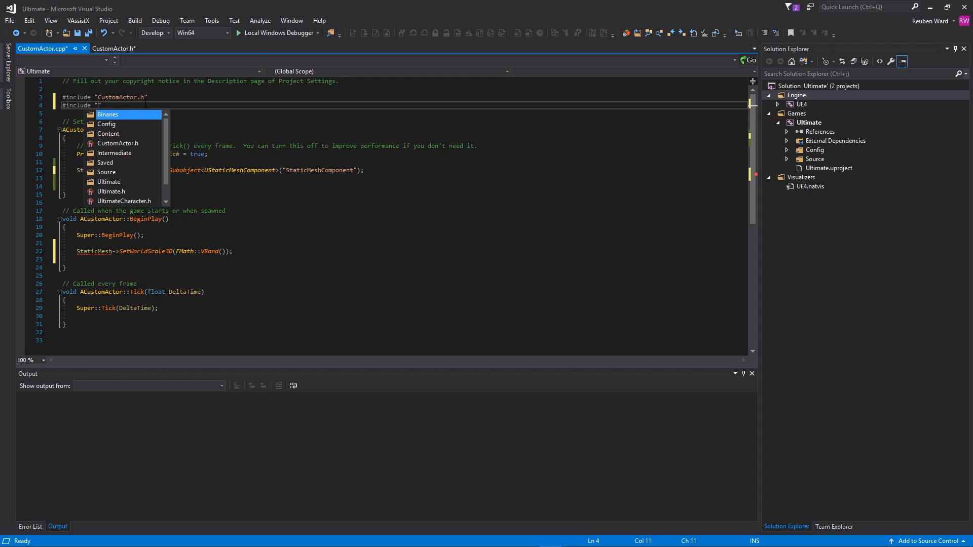
text(Classes/Components)
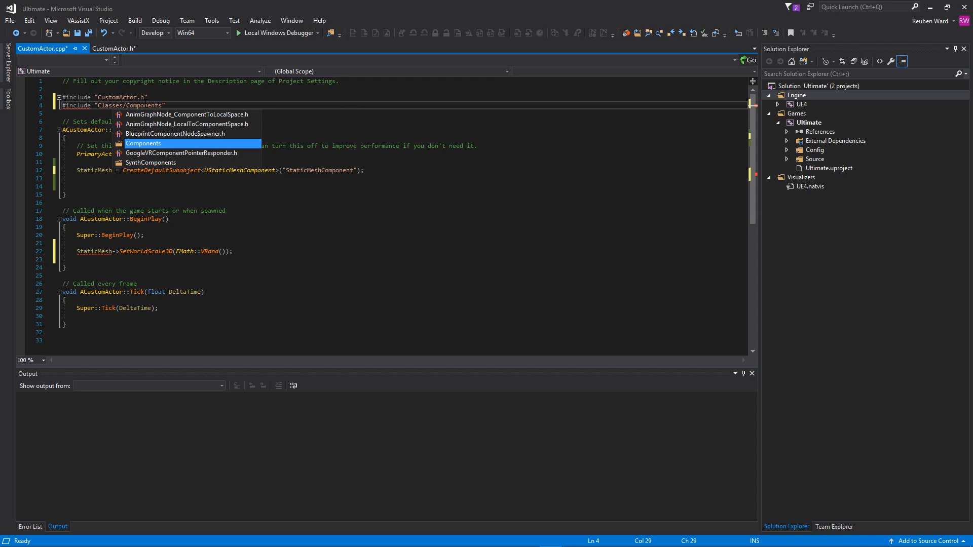
text(/StaticMeshComponent.h)
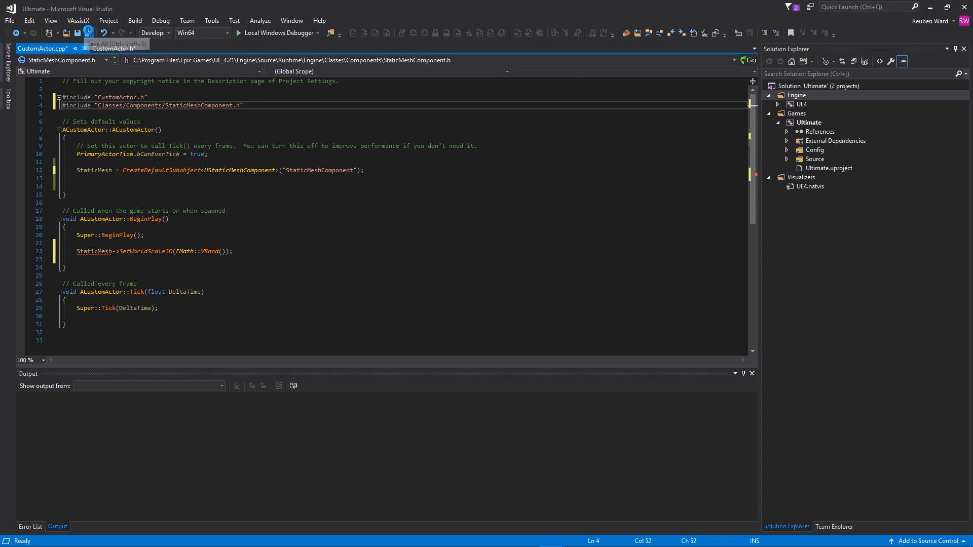
click(74, 33)
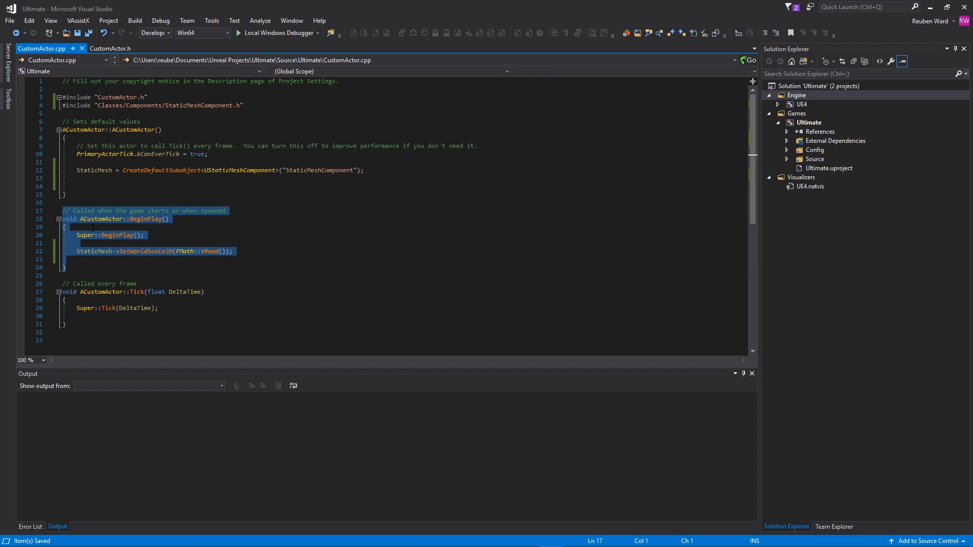
click(65, 227)
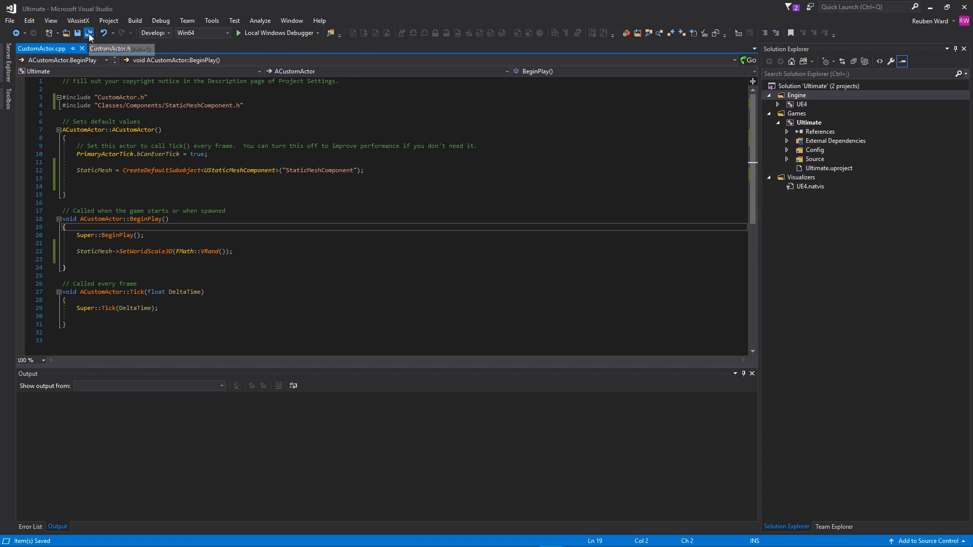
mouse_move(268, 33)
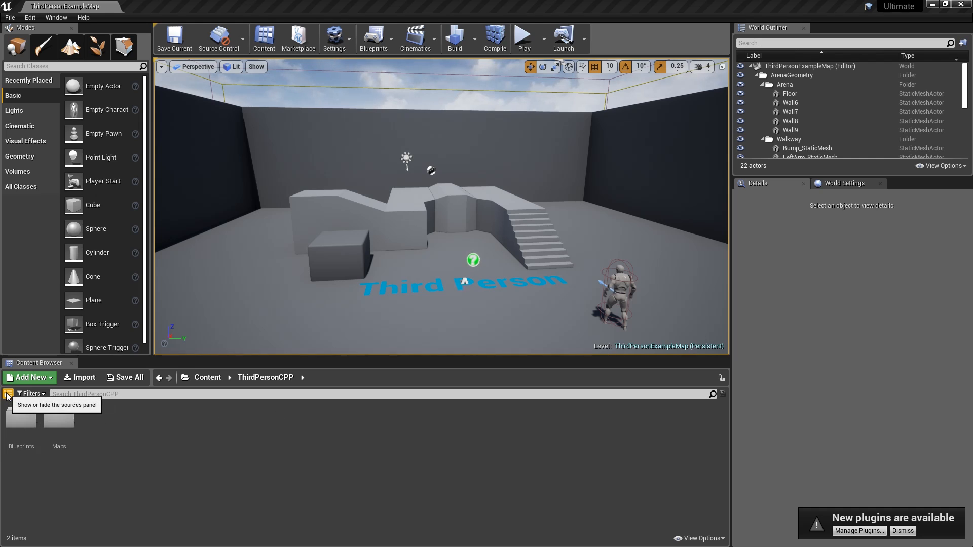
Step: Show the content sources tree and browse to the project's C++ Classes folder
click(7, 394)
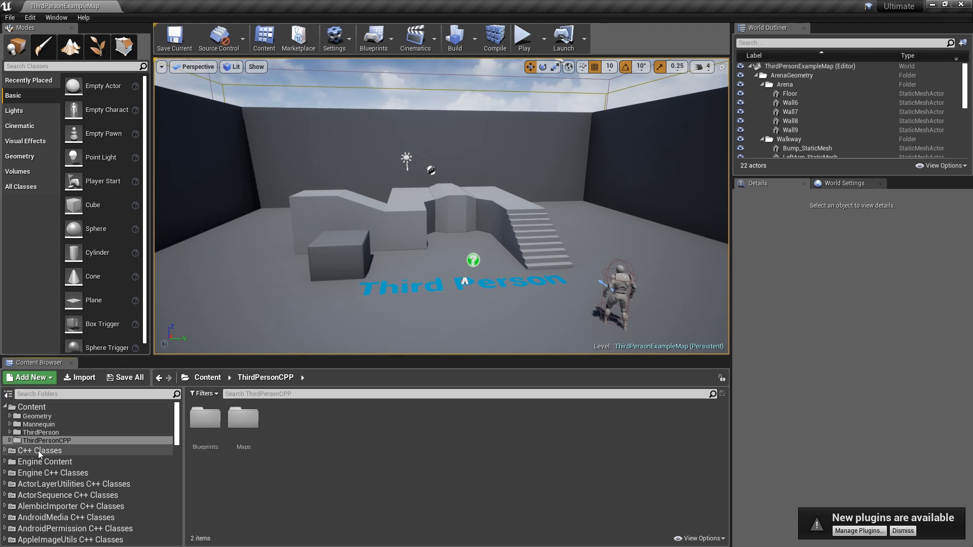
click(40, 450)
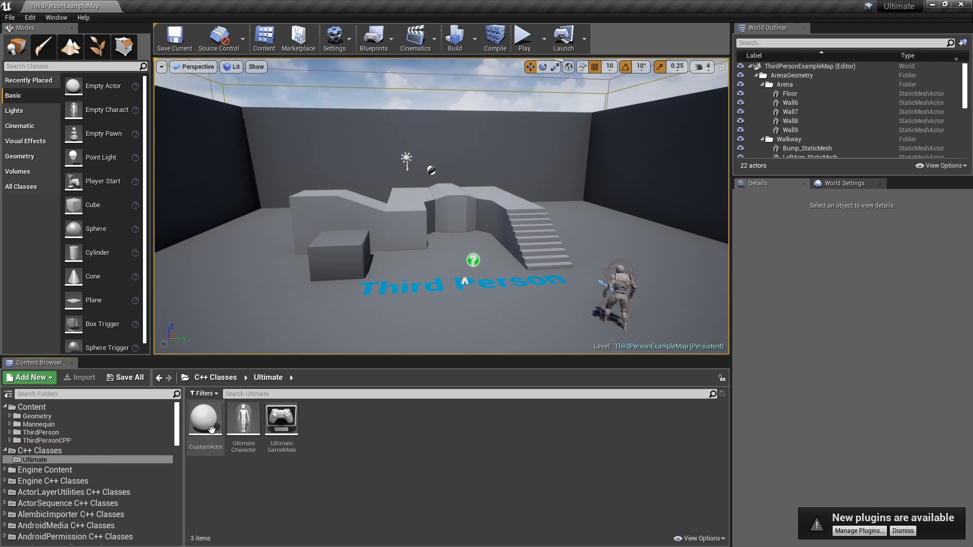
mouse_move(224, 426)
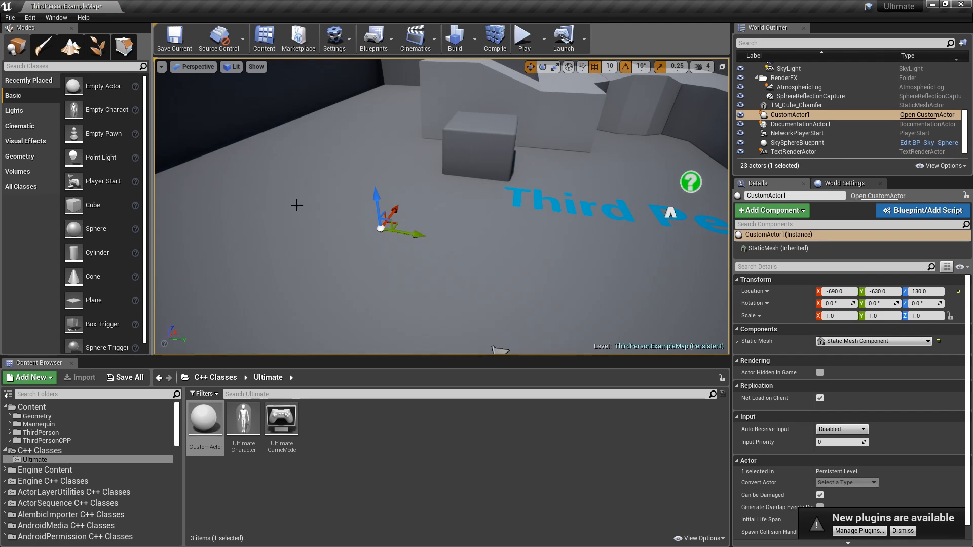
mouse_move(351, 221)
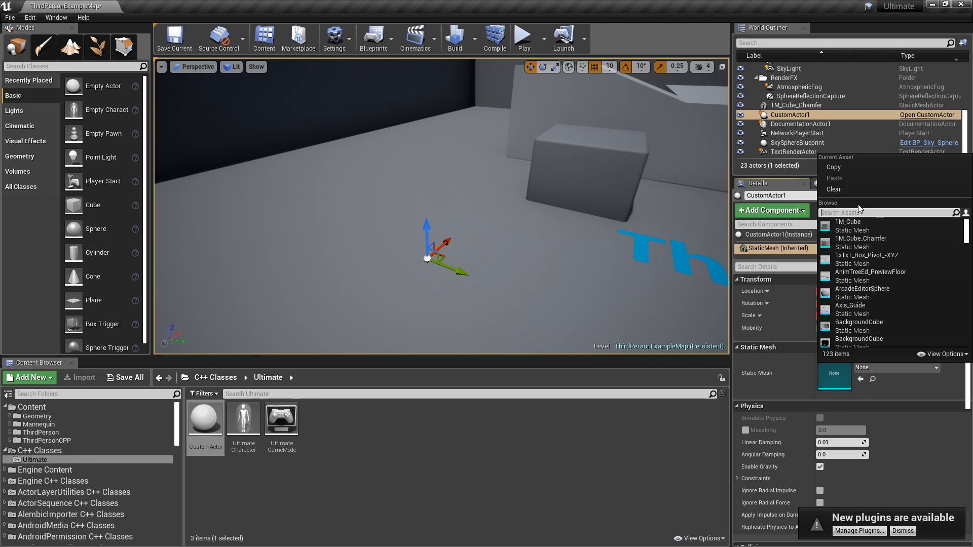
Step: Assign the 1M_Cube_Chamfer mesh to CustomActor1 and raise it to Z 200
text(ch)
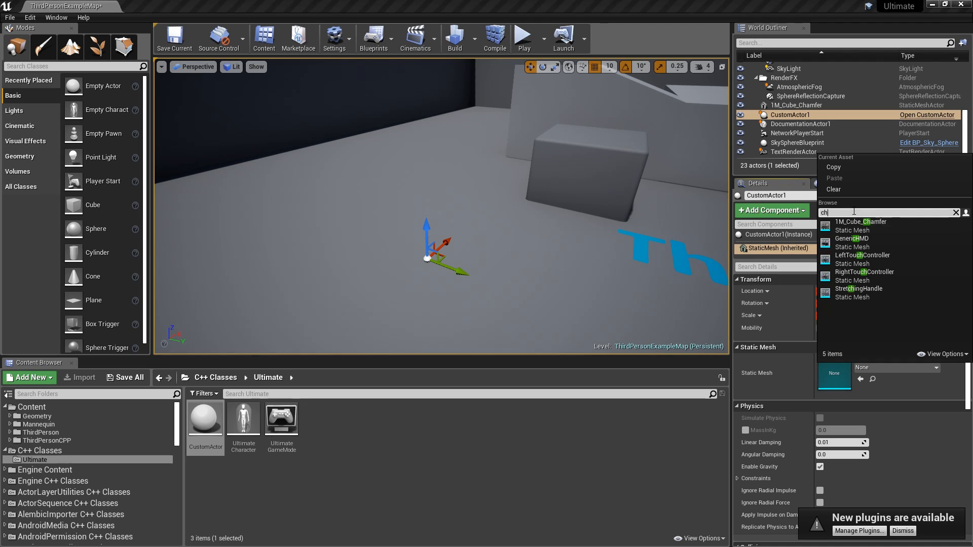
click(956, 212)
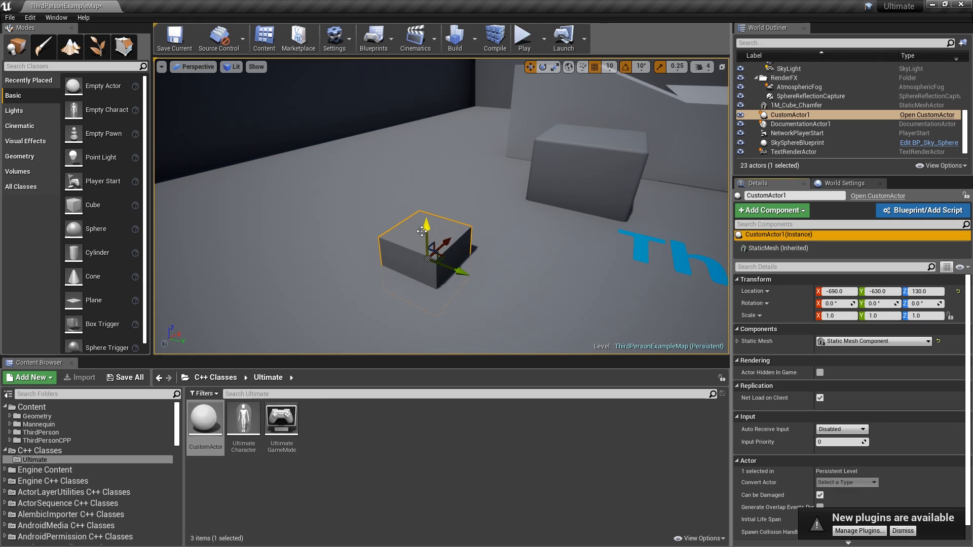
drag(425, 230, 425, 186)
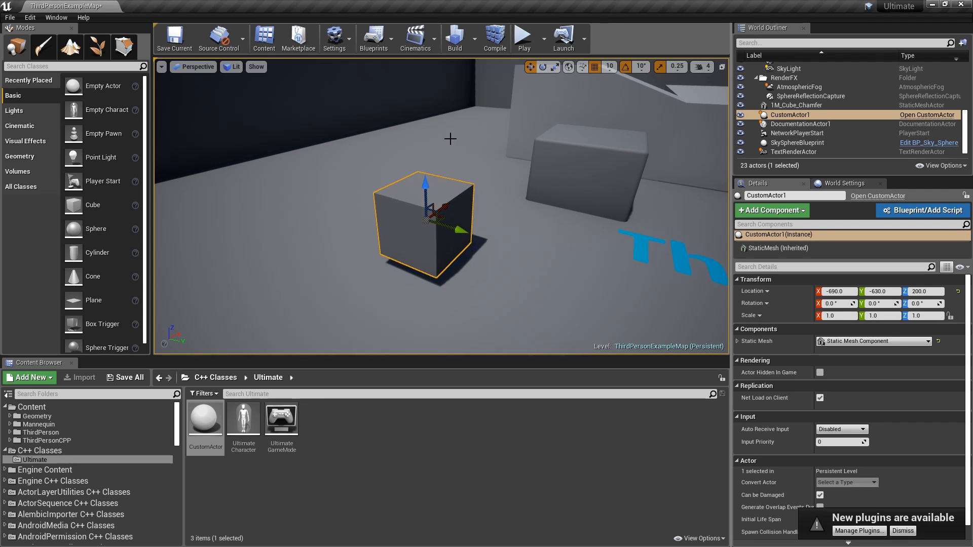
click(524, 34)
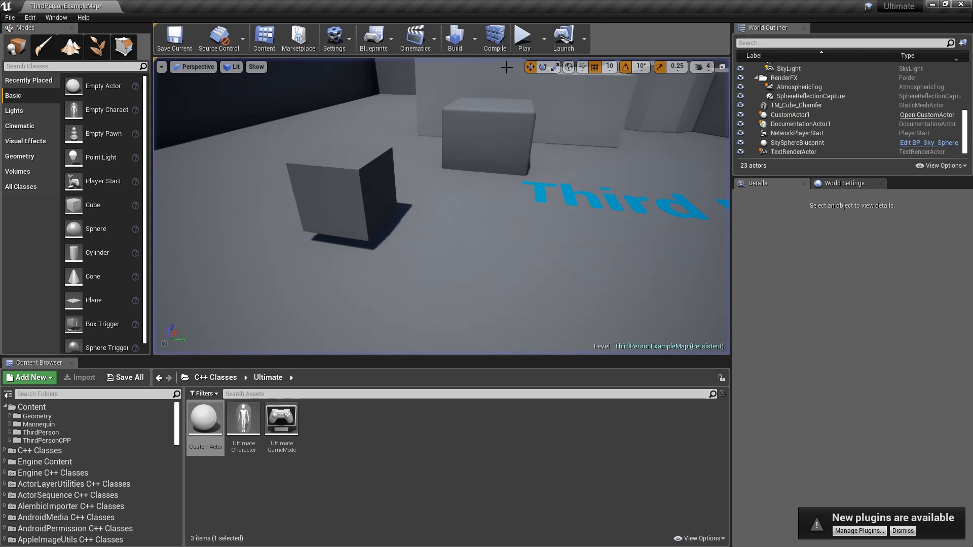
click(524, 36)
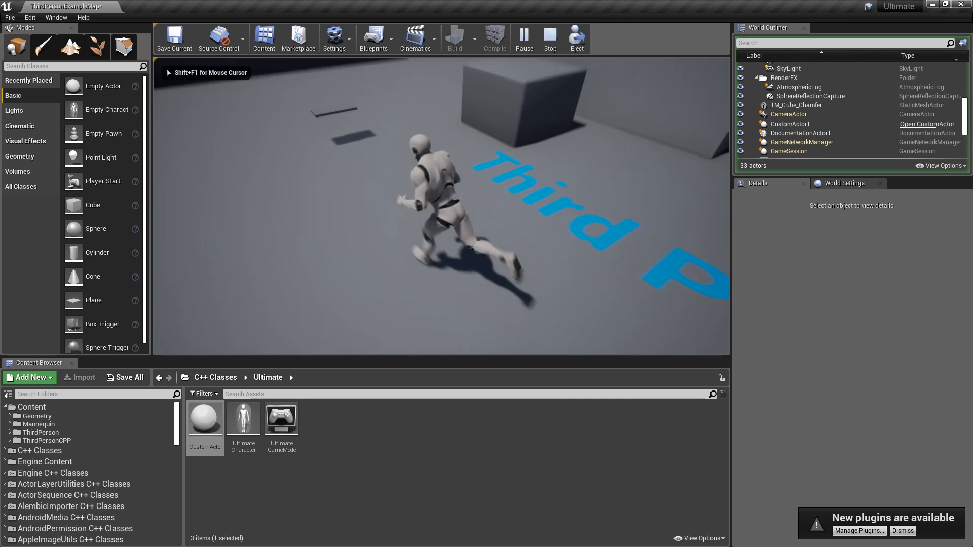
click(549, 36)
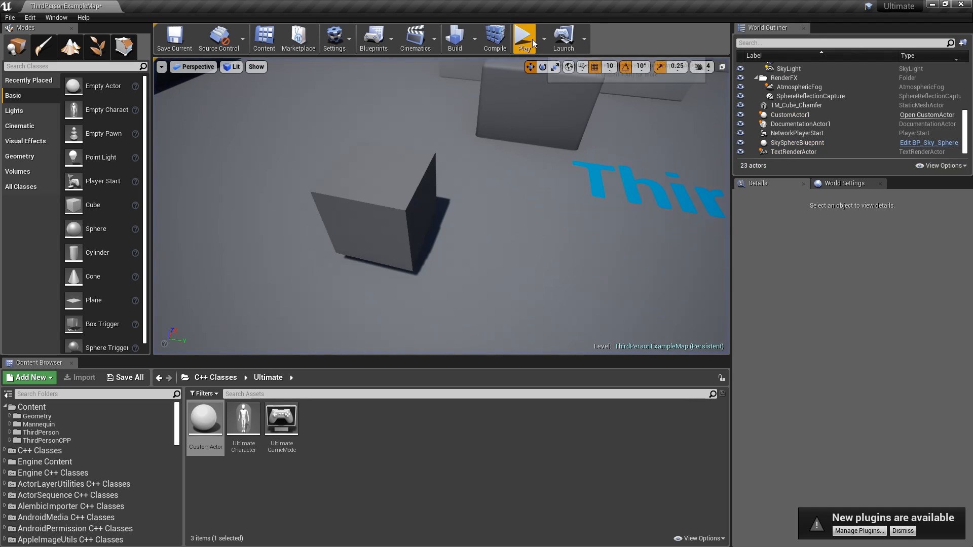
click(527, 37)
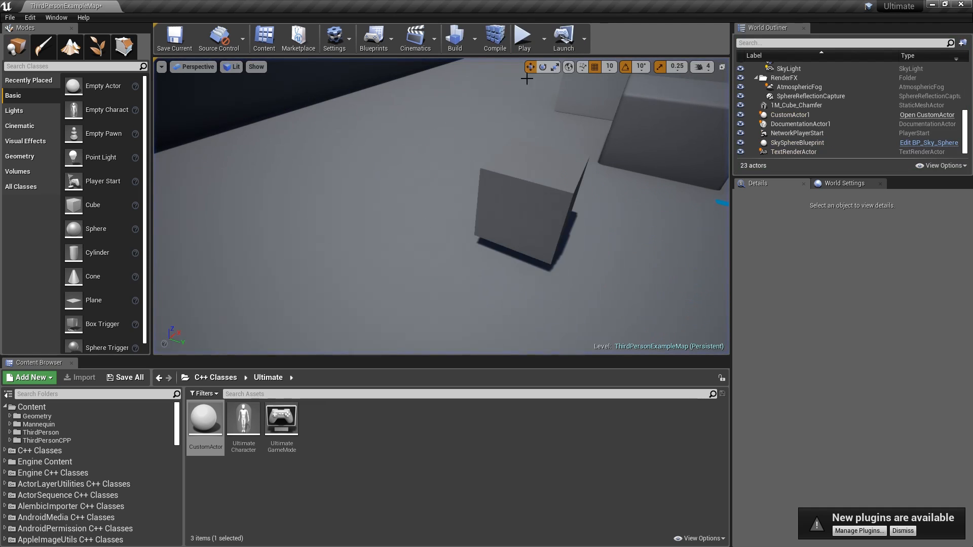
click(524, 34)
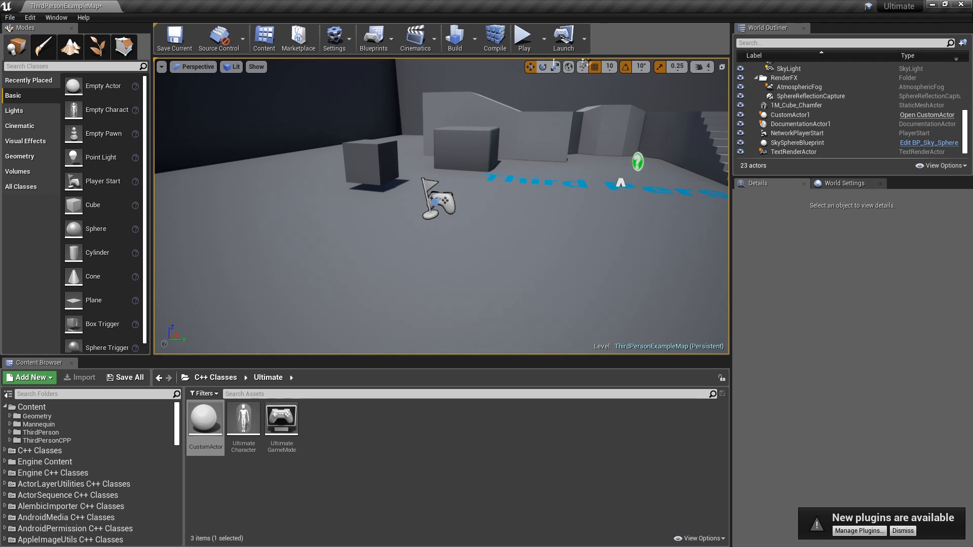
mouse_move(520, 235)
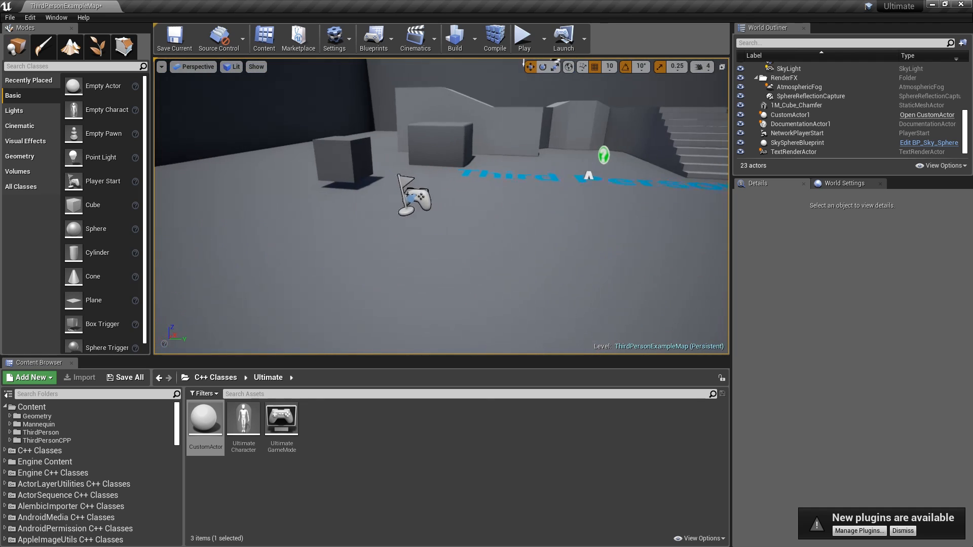
drag(413, 196, 535, 221)
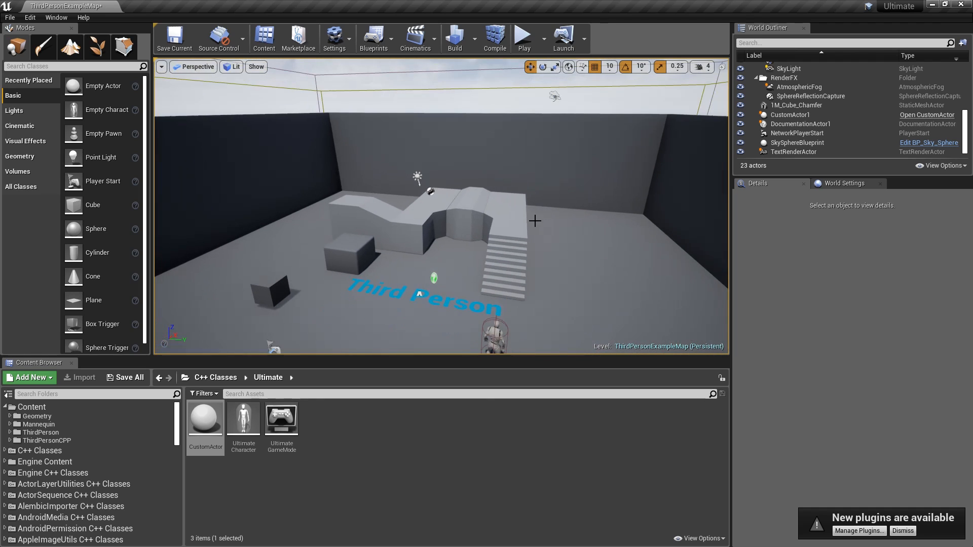